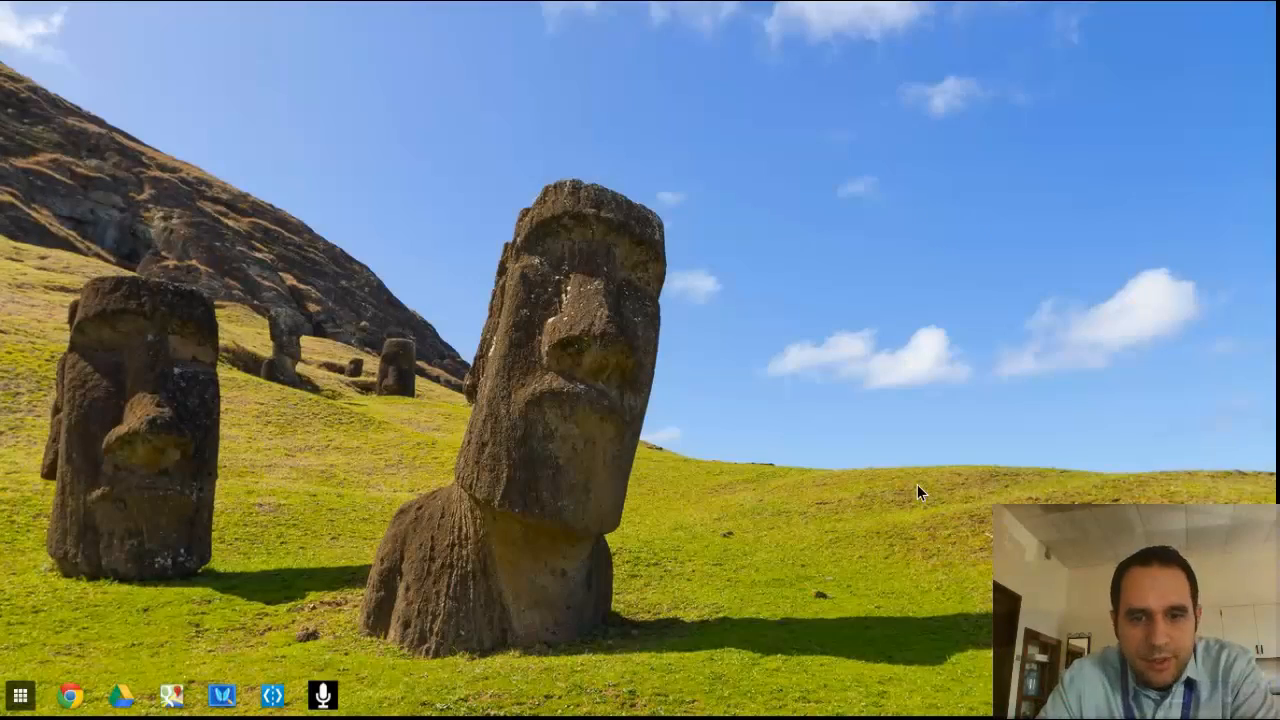
Browse the app launcher's first page of apps, then close the launcher.
left_click(1260, 695)
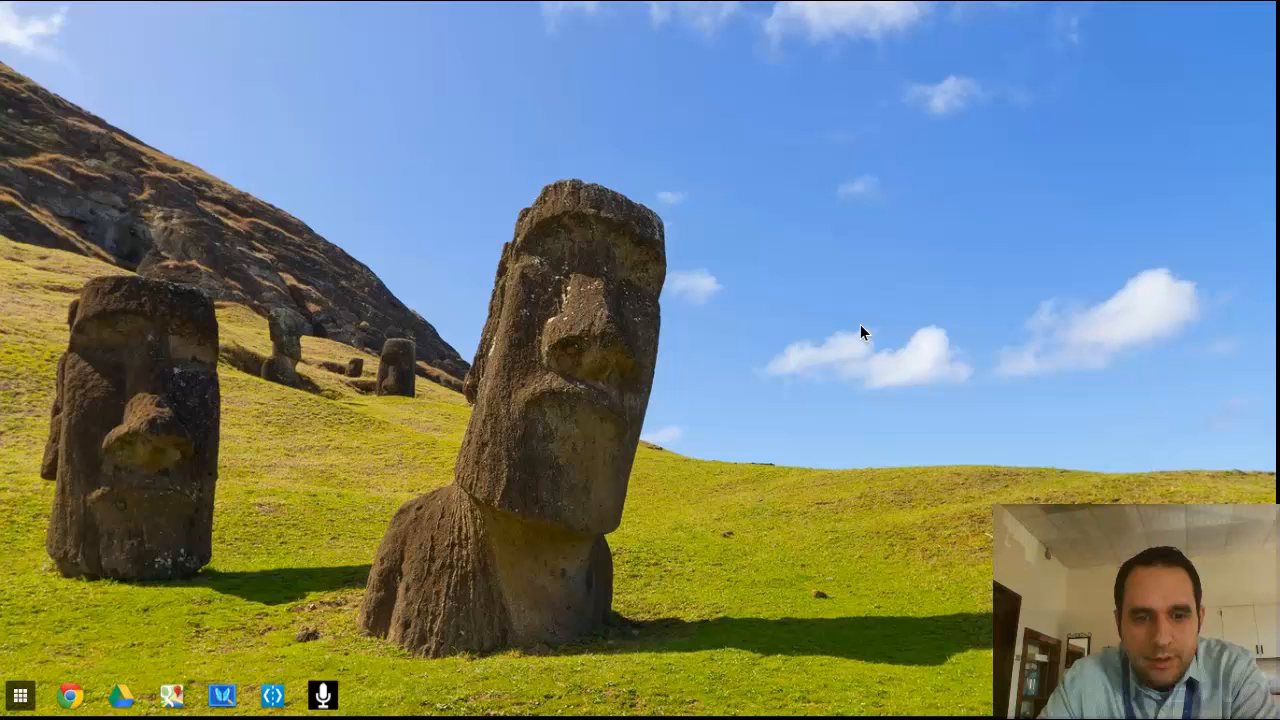
mouse_move(358, 704)
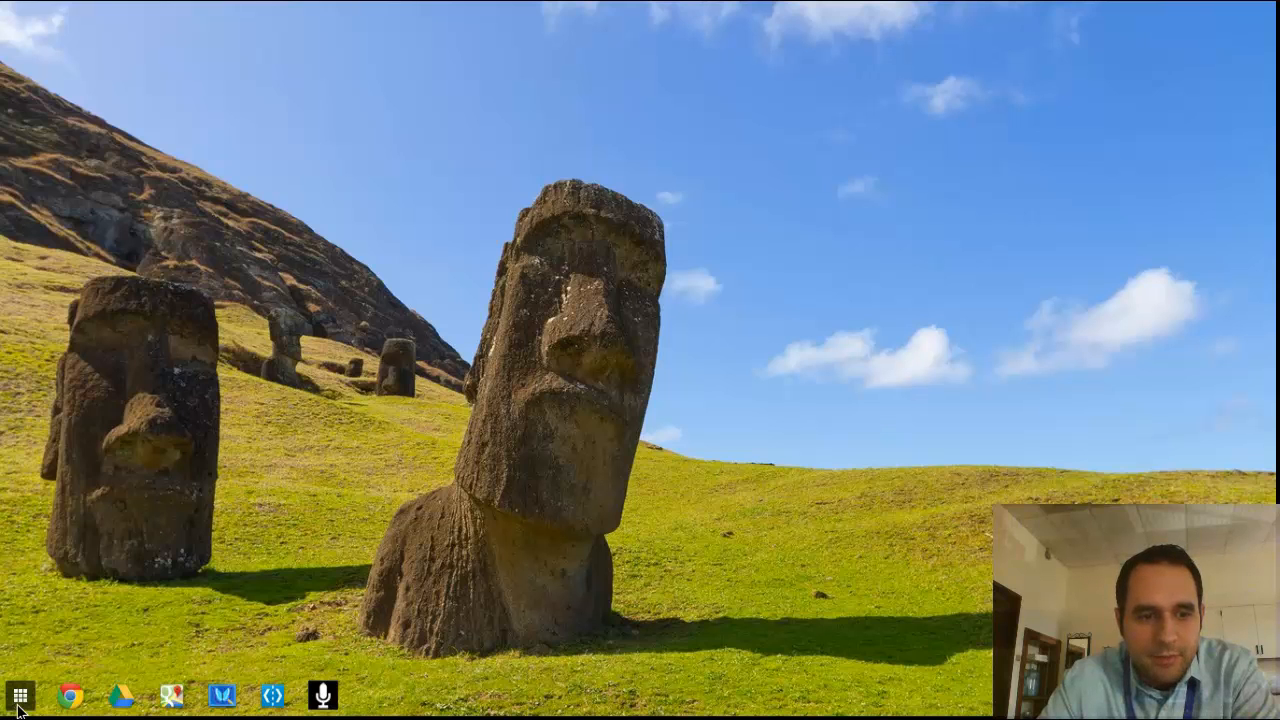
left_click(20, 695)
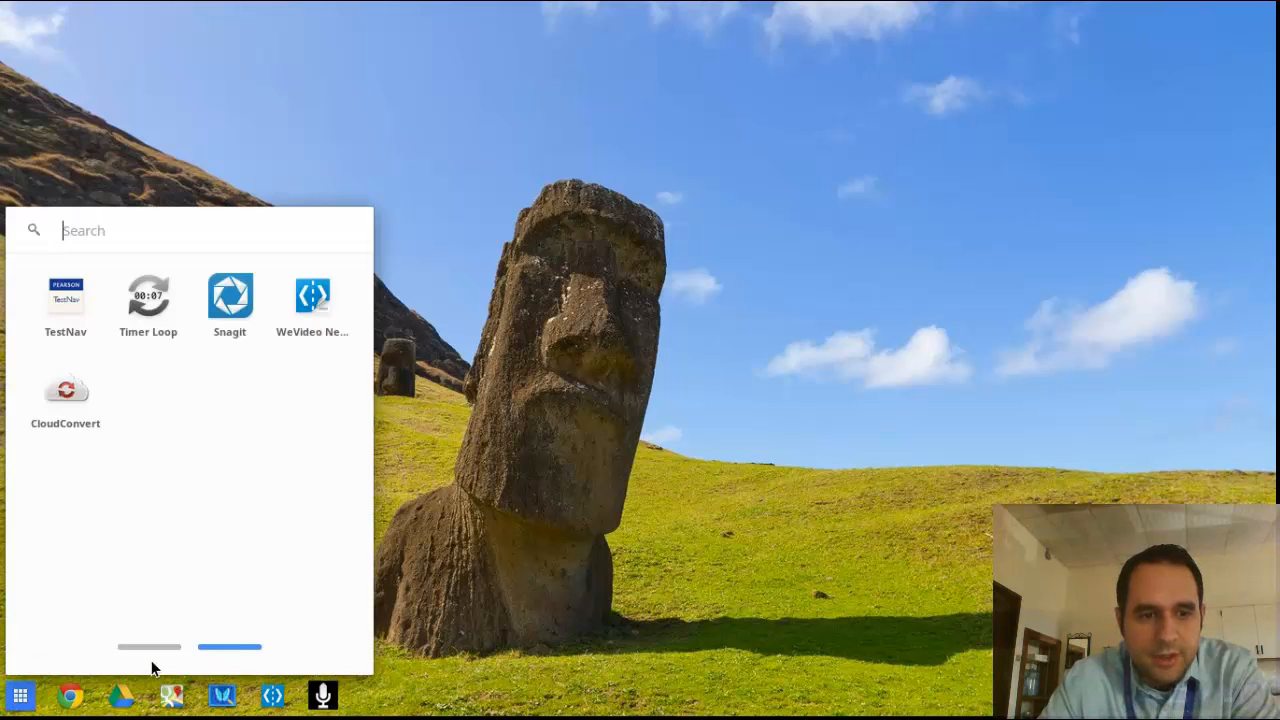
left_click(149, 647)
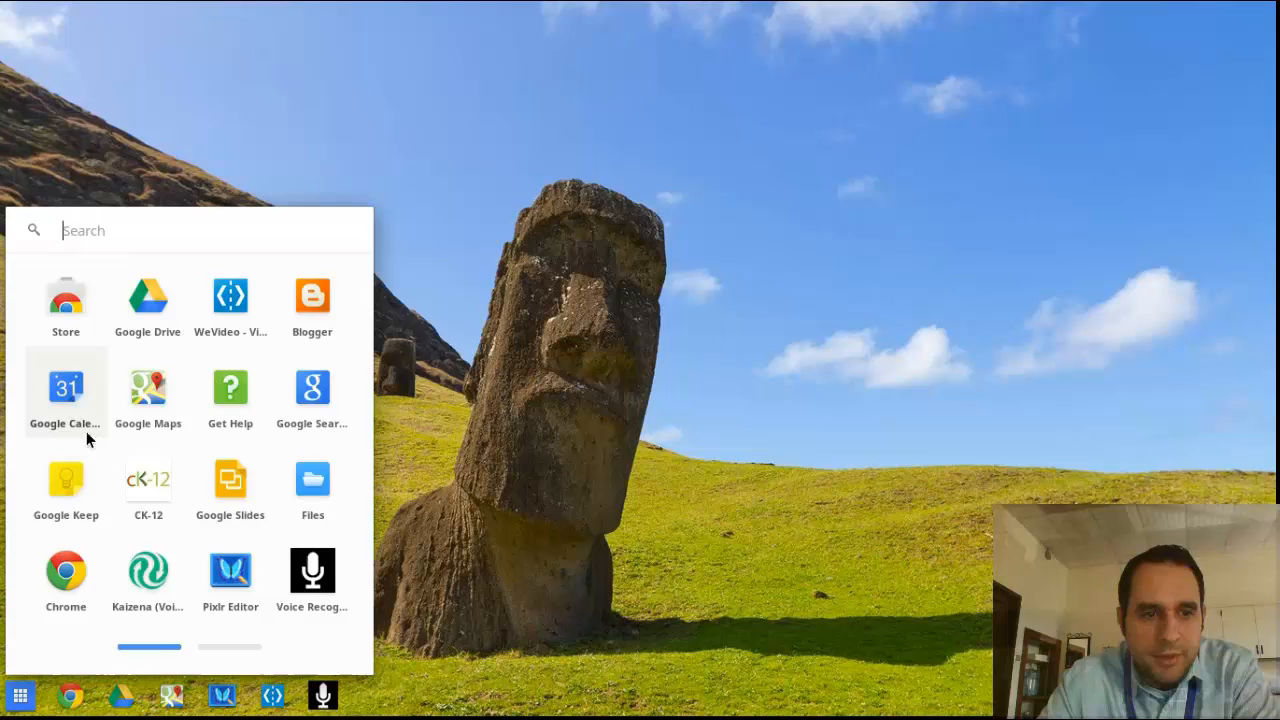
left_click(66, 388)
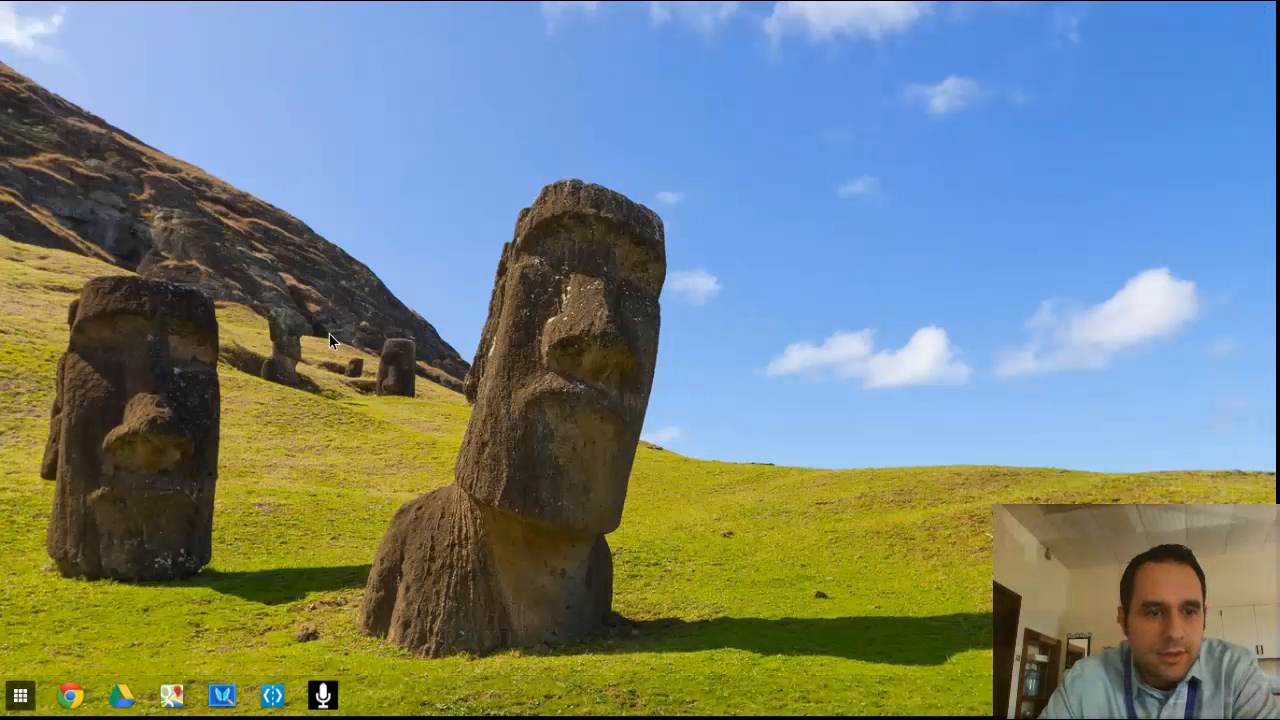
Search the app launcher for 'ela', then dismiss the search results.
left_click(20, 696)
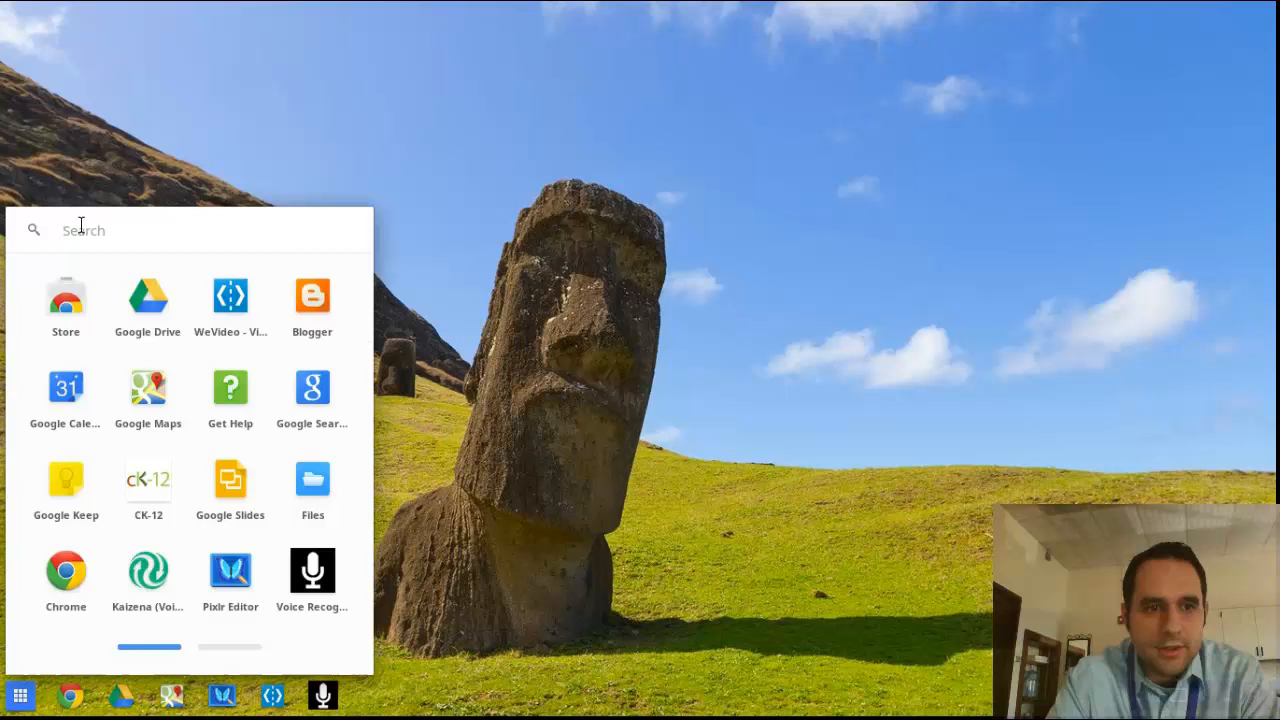
type("ela")
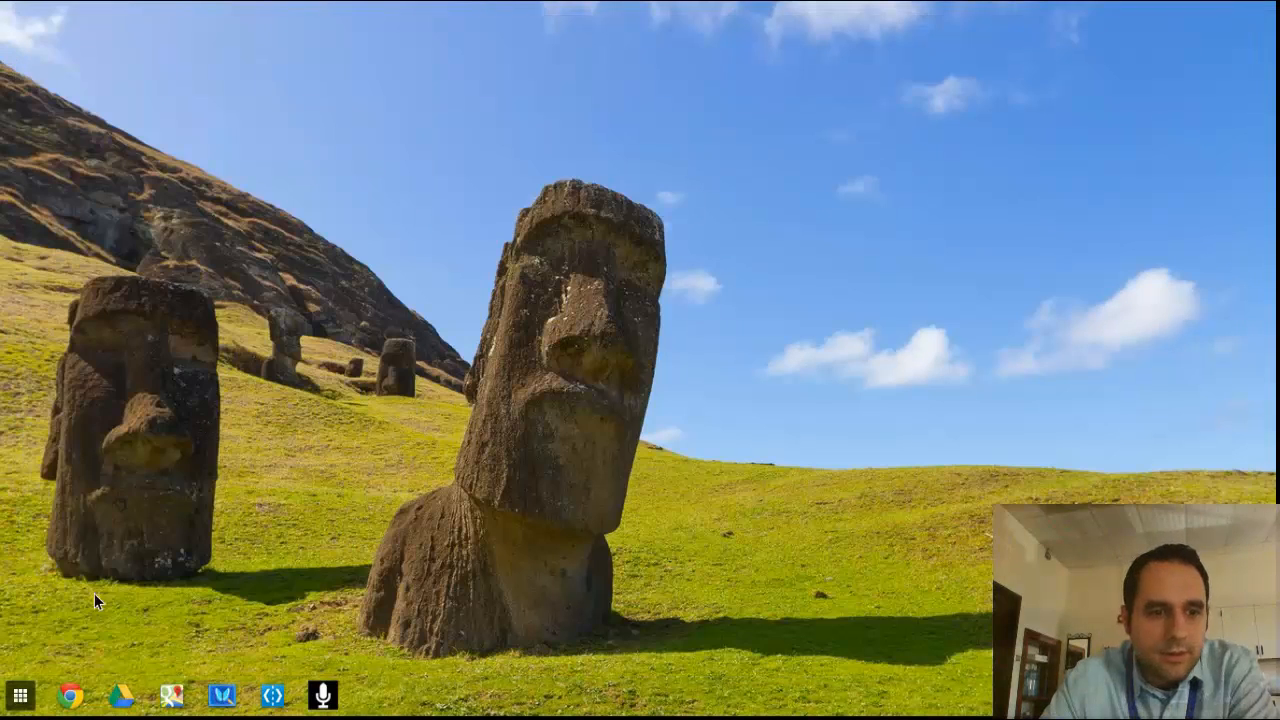
left_click(20, 695)
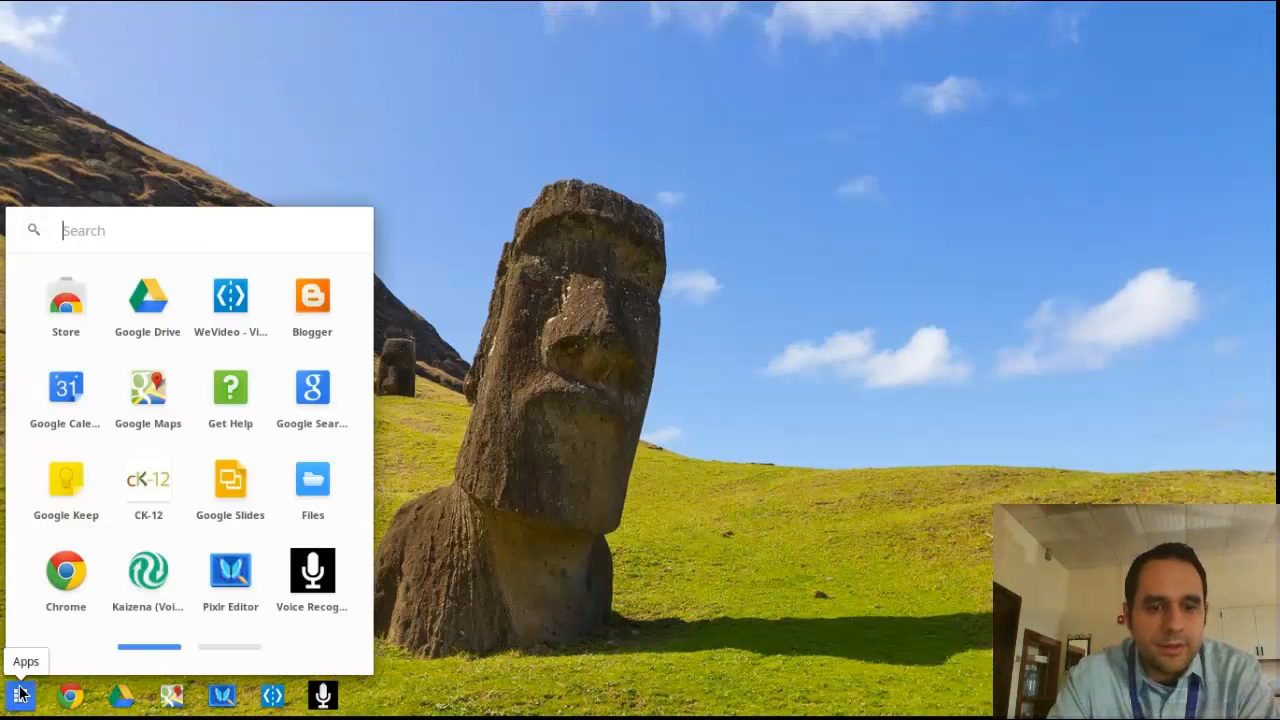
type("ela")
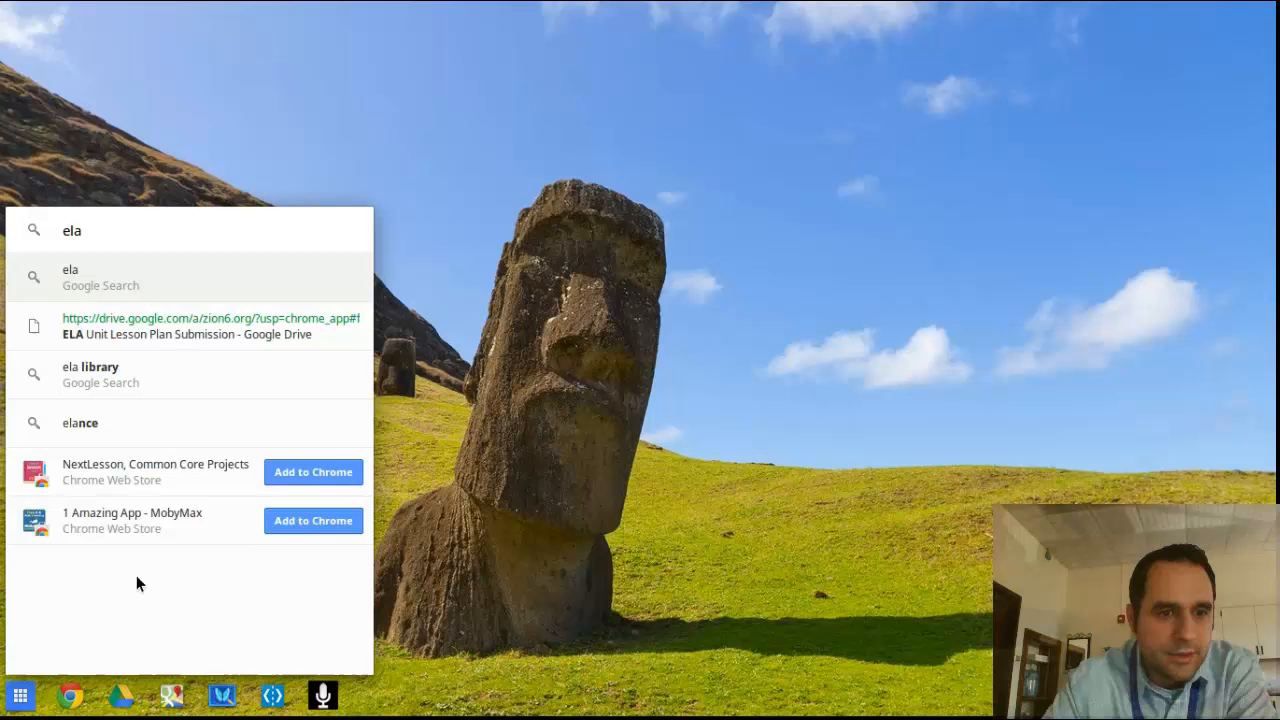
left_click(90, 374)
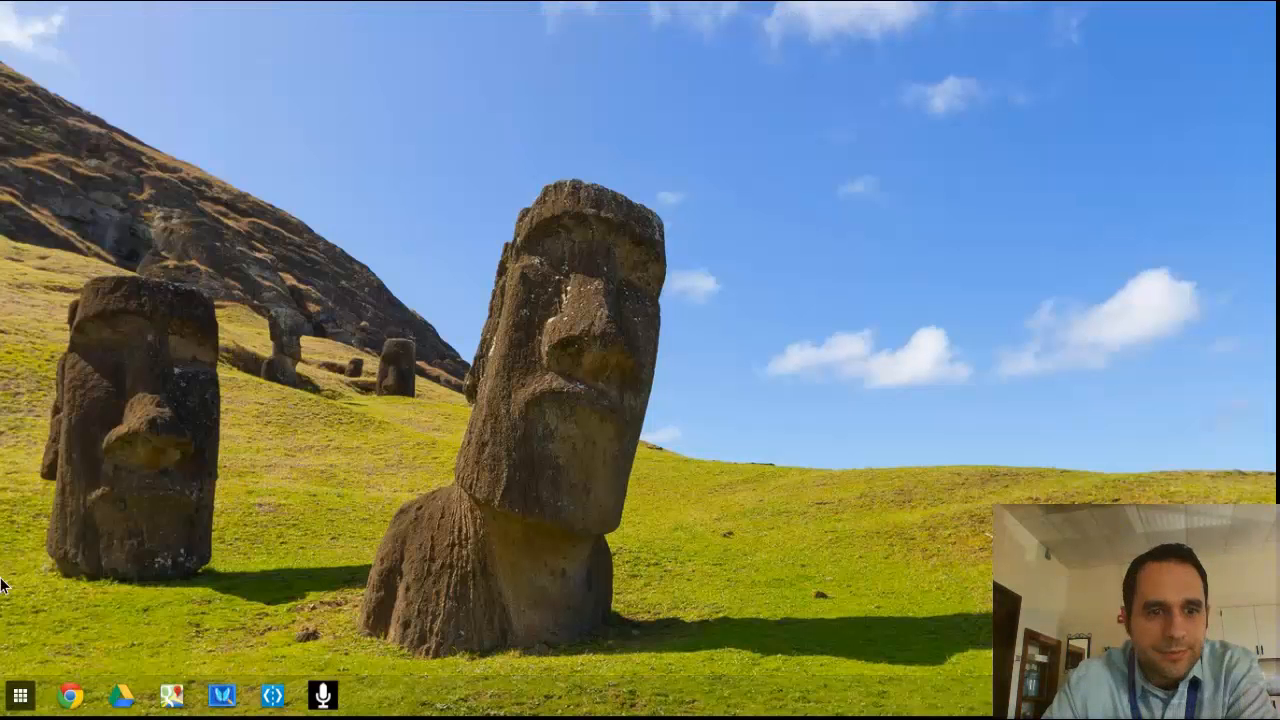
Search for 'lesson', open the ELA Unit Lesson Plan Submission folder, then close Drive.
left_click(18, 695)
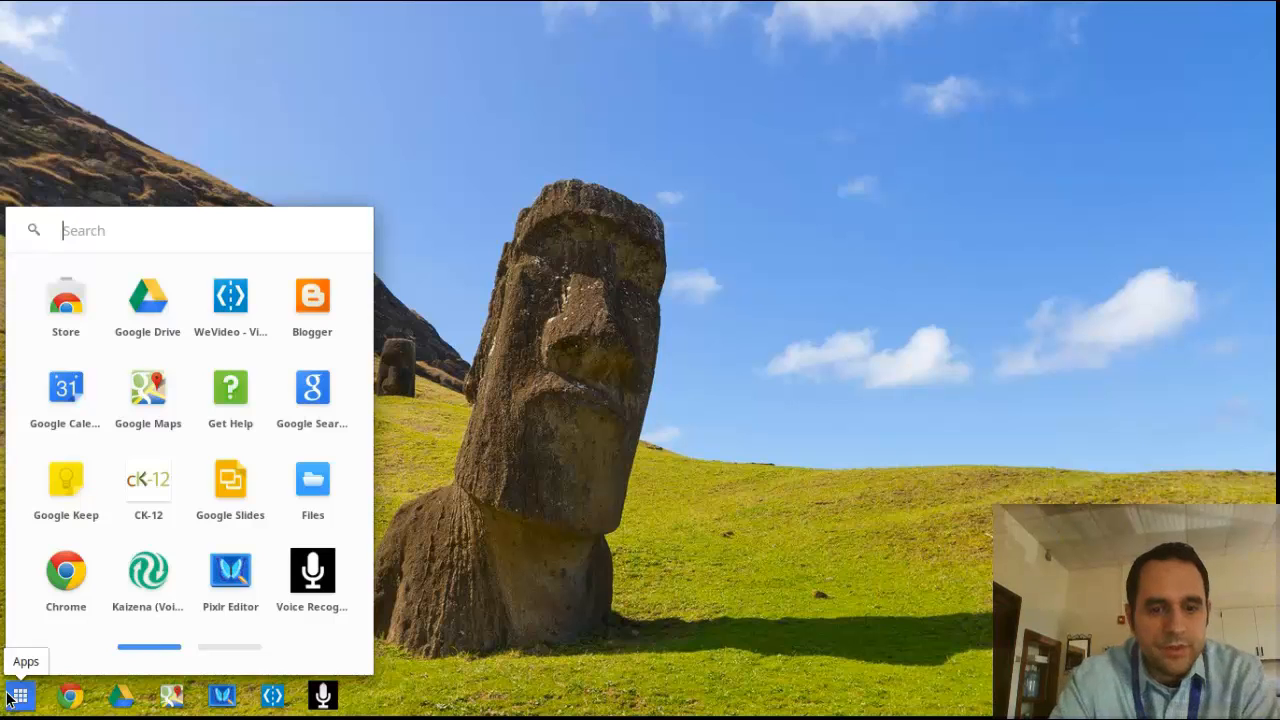
type("lesson")
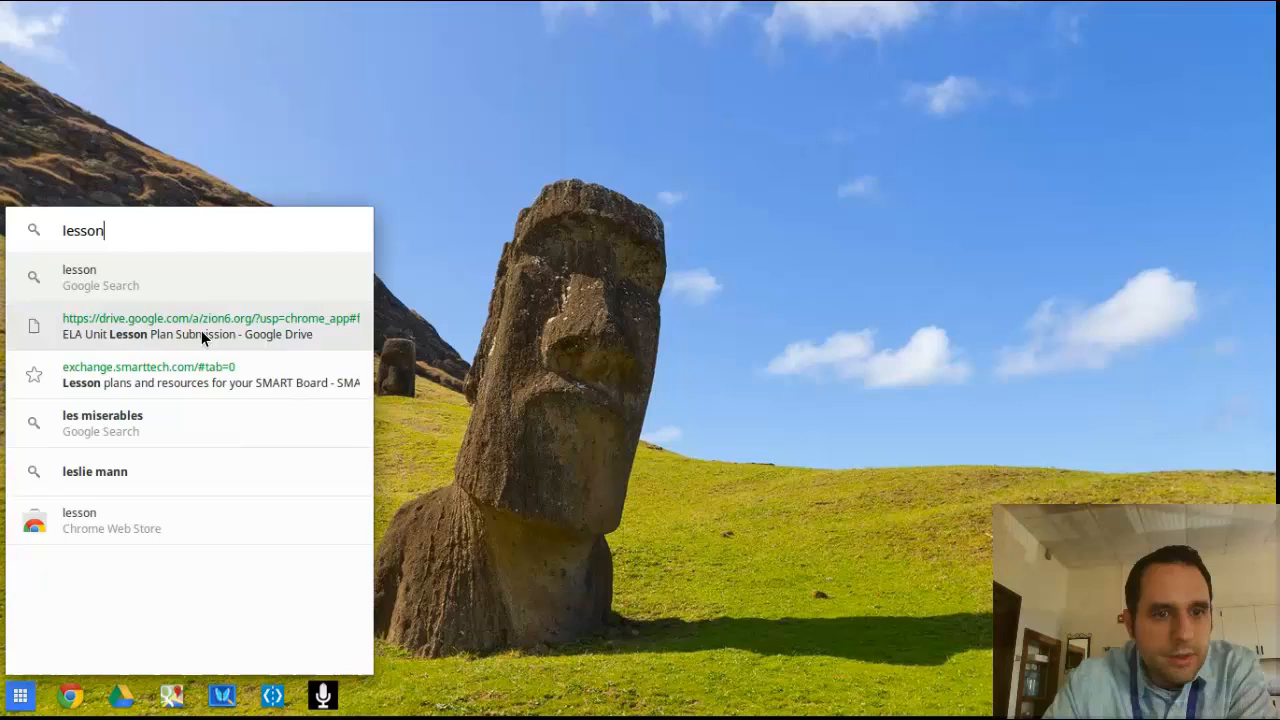
left_click(210, 326)
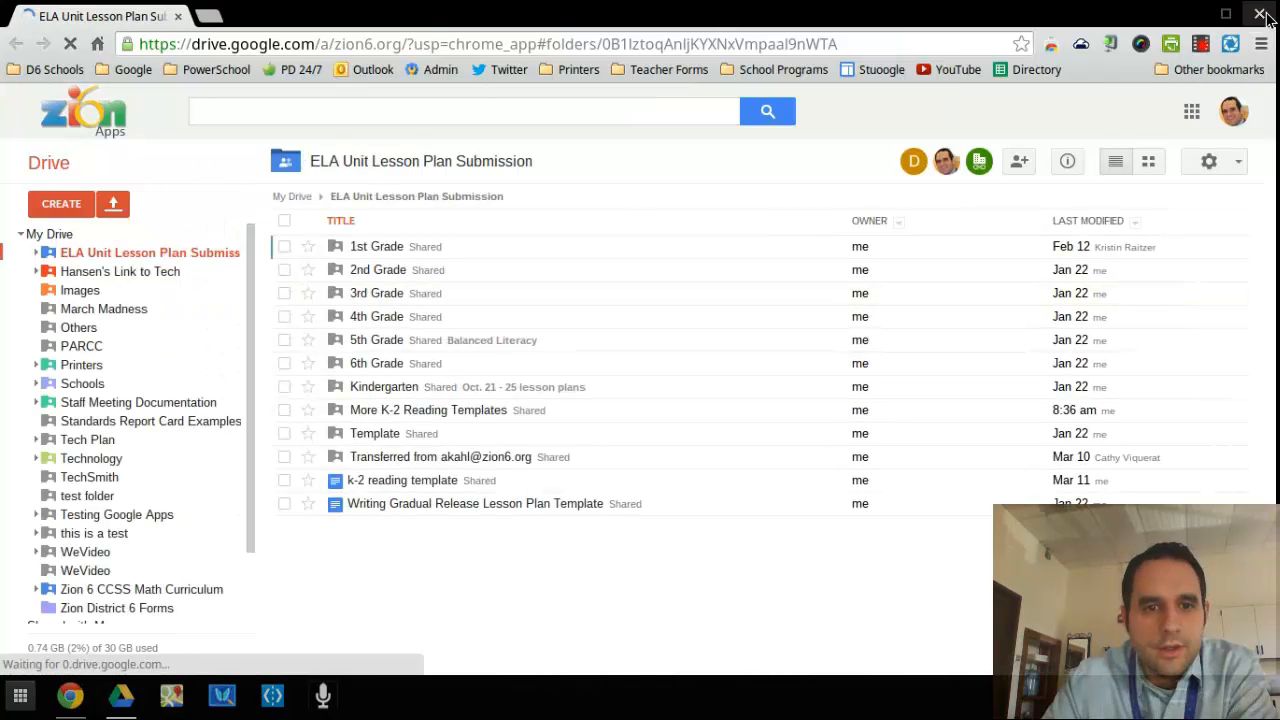
left_click(1262, 15)
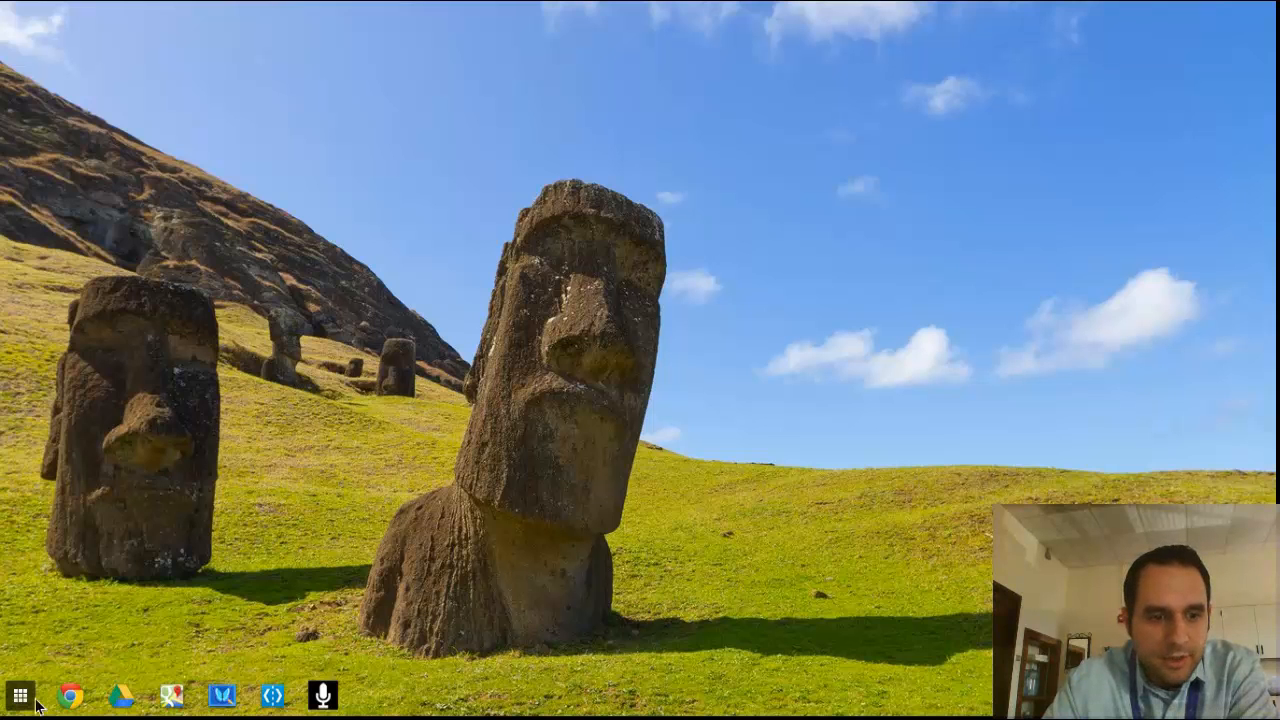
View shelf options for the voice recognition shortcut and desktop, then open Bluetooth details.
left_click(20, 695)
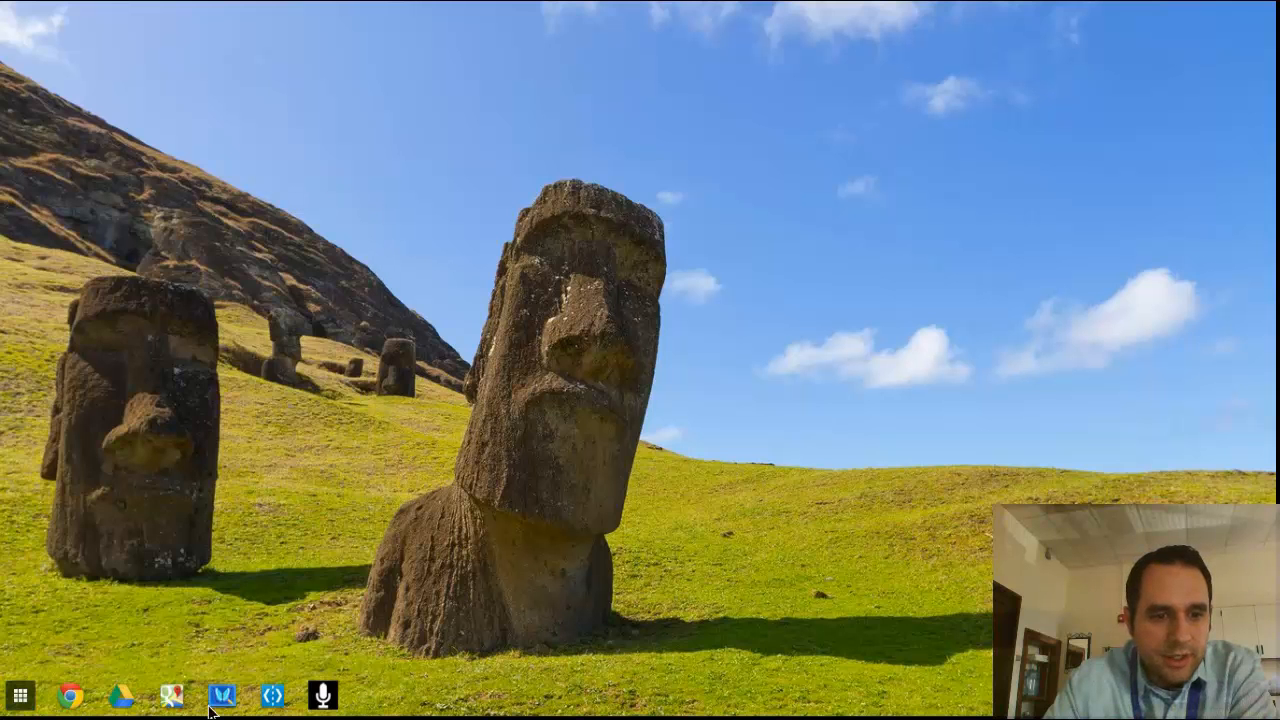
right_click(320, 697)
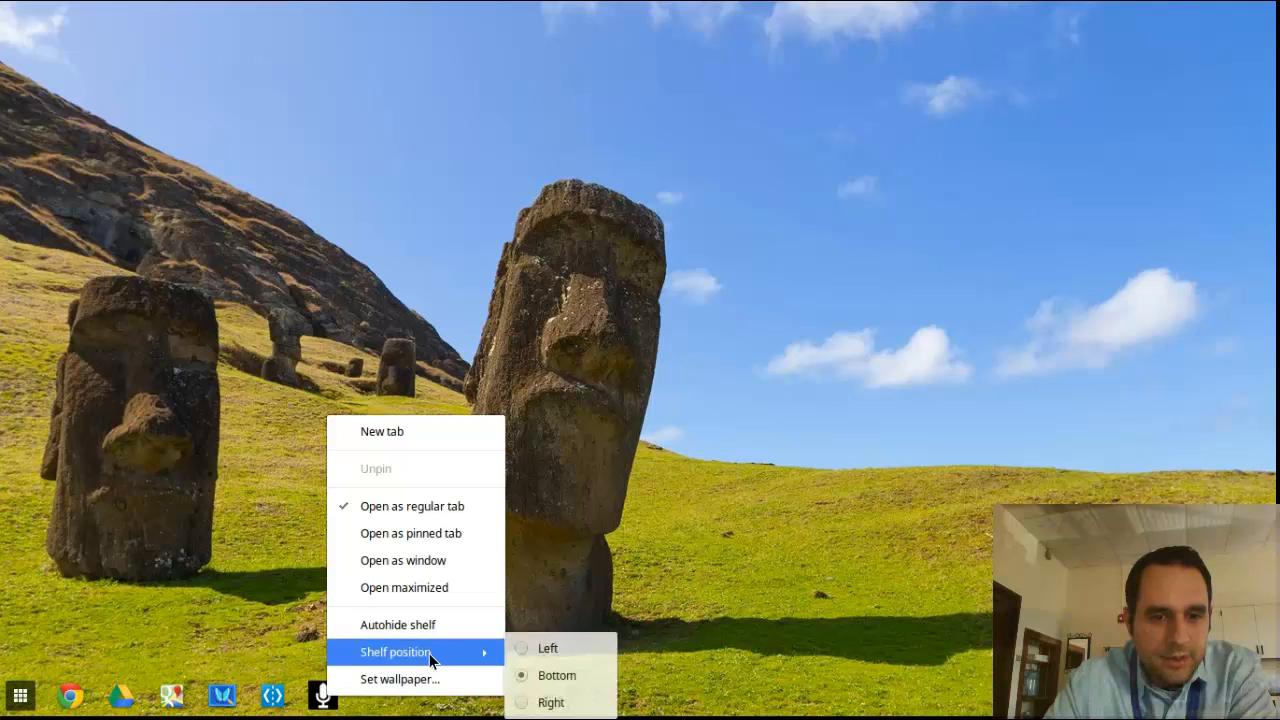
mouse_move(400, 679)
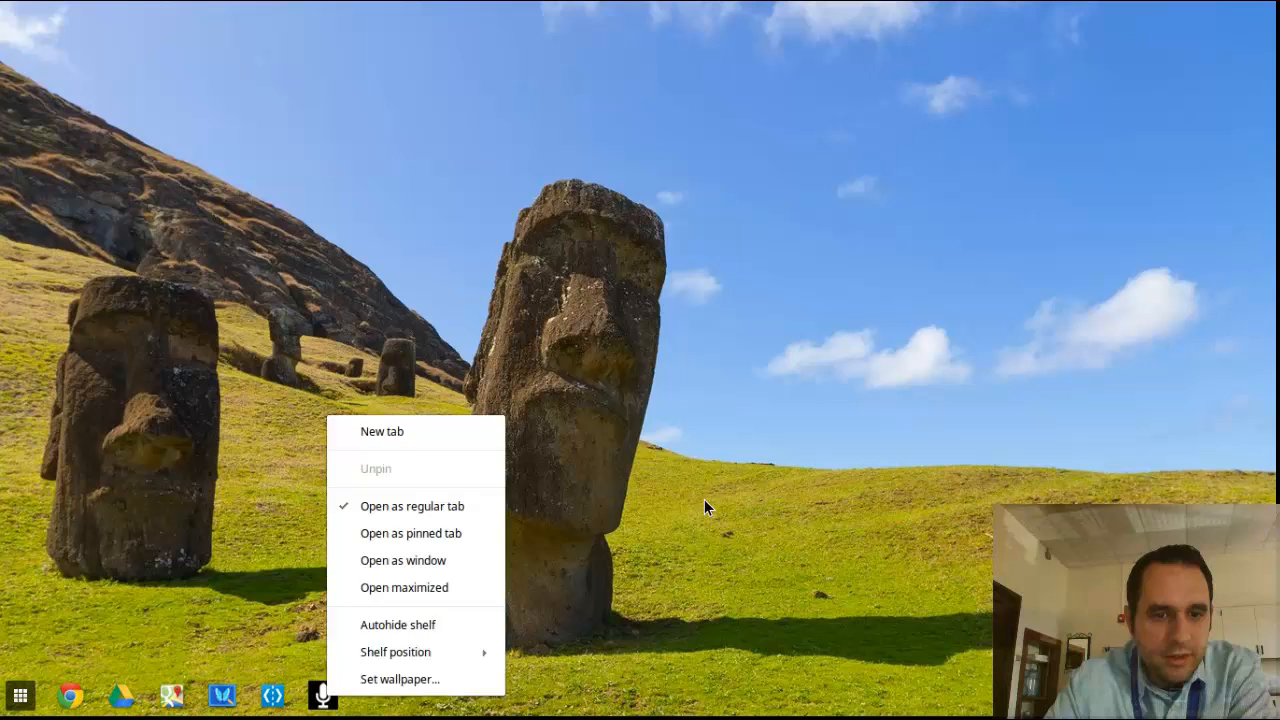
left_click(705, 508)
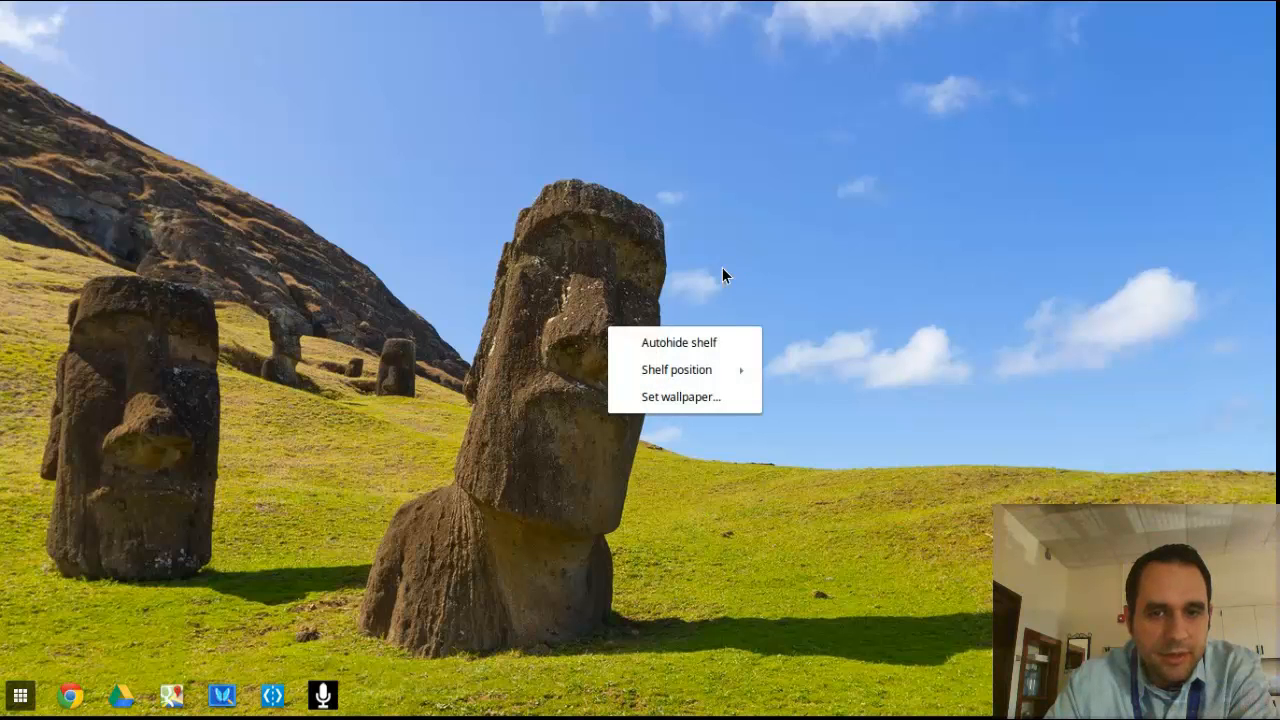
mouse_move(676, 369)
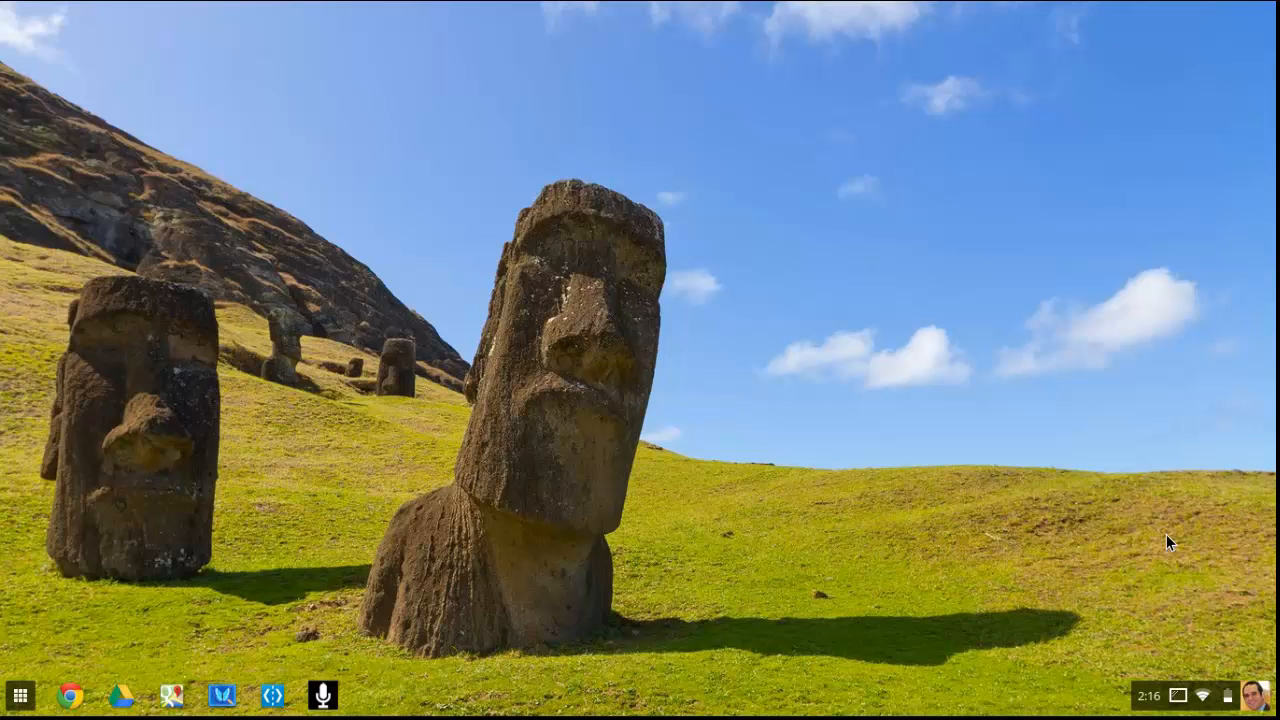
mouse_move(1143, 653)
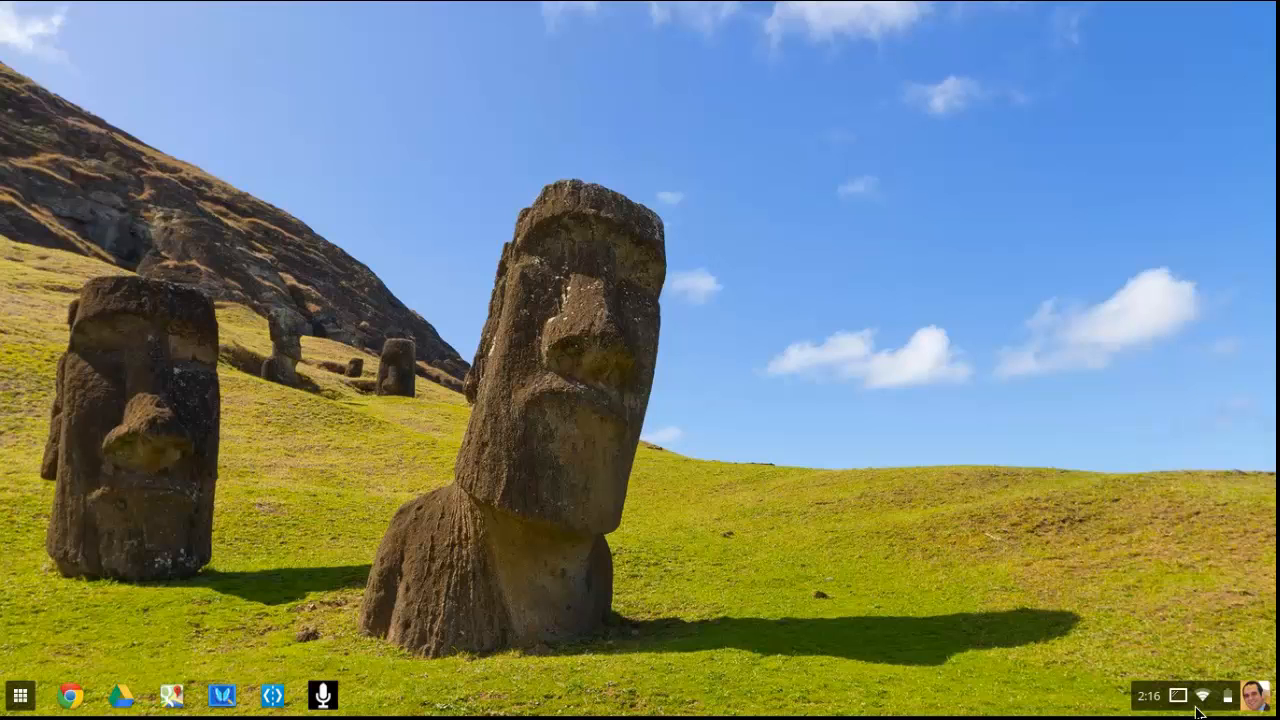
mouse_move(1238, 708)
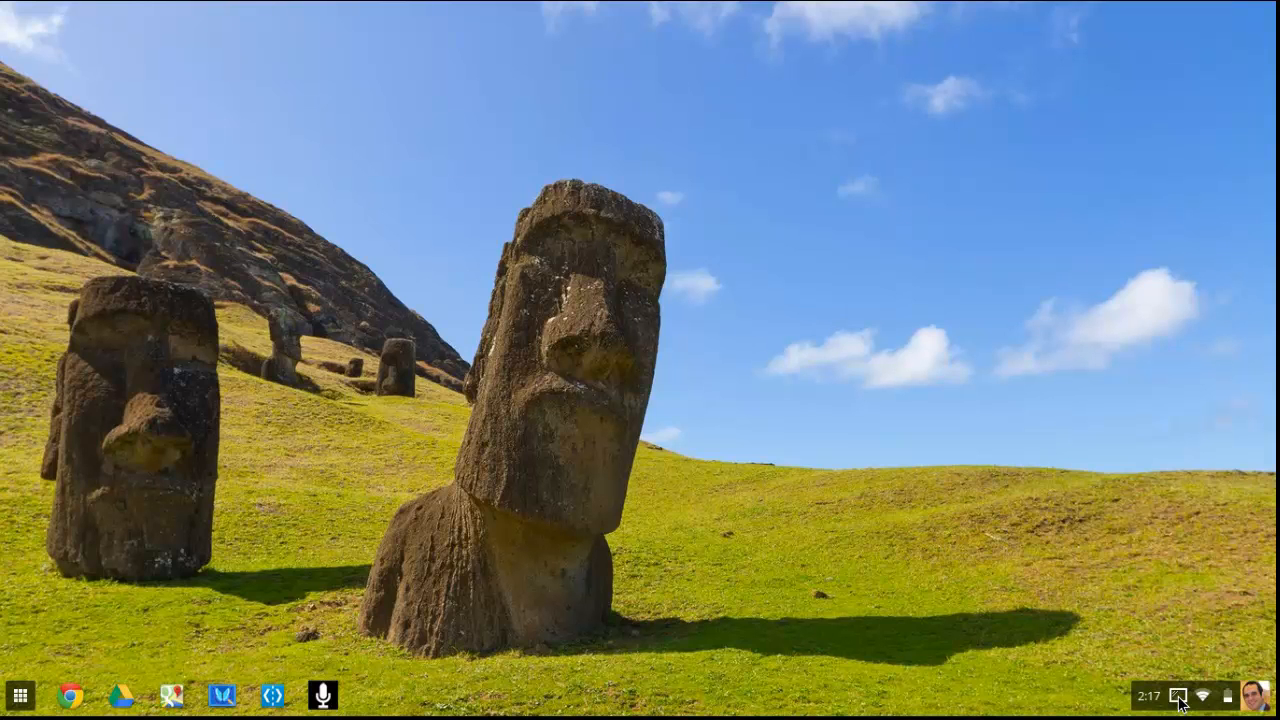
mouse_move(1180, 705)
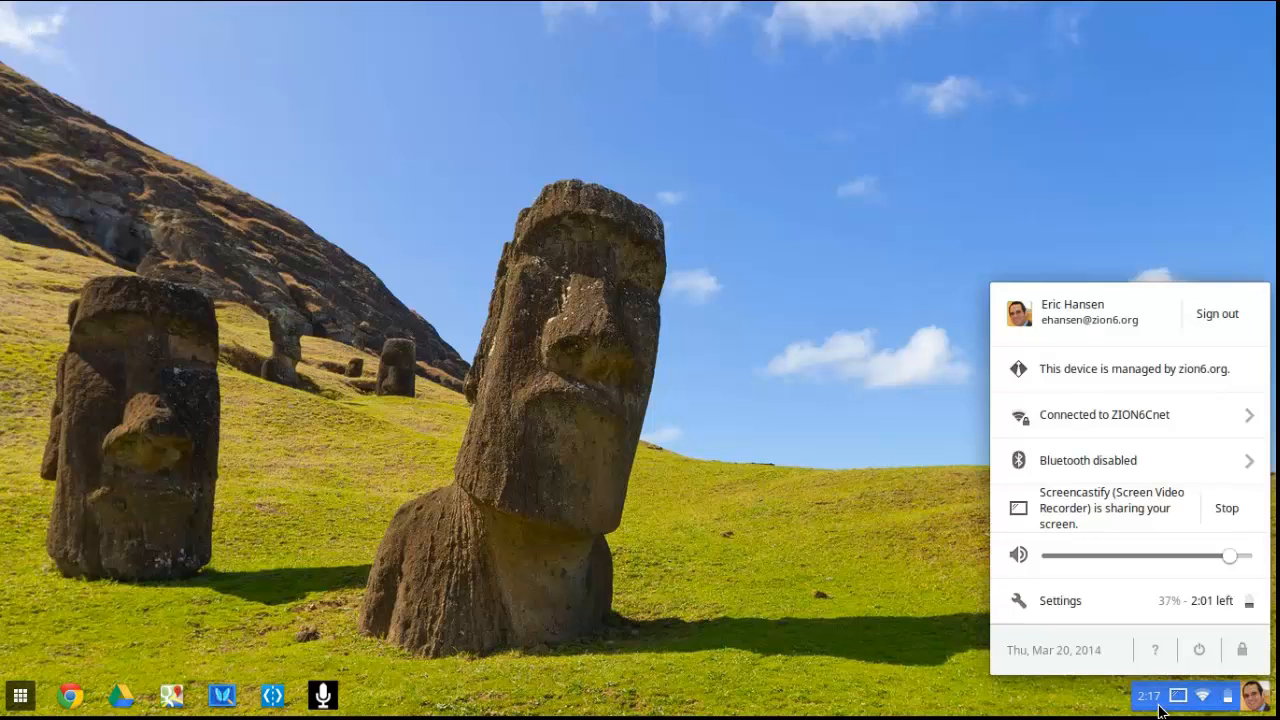
mouse_move(164, 117)
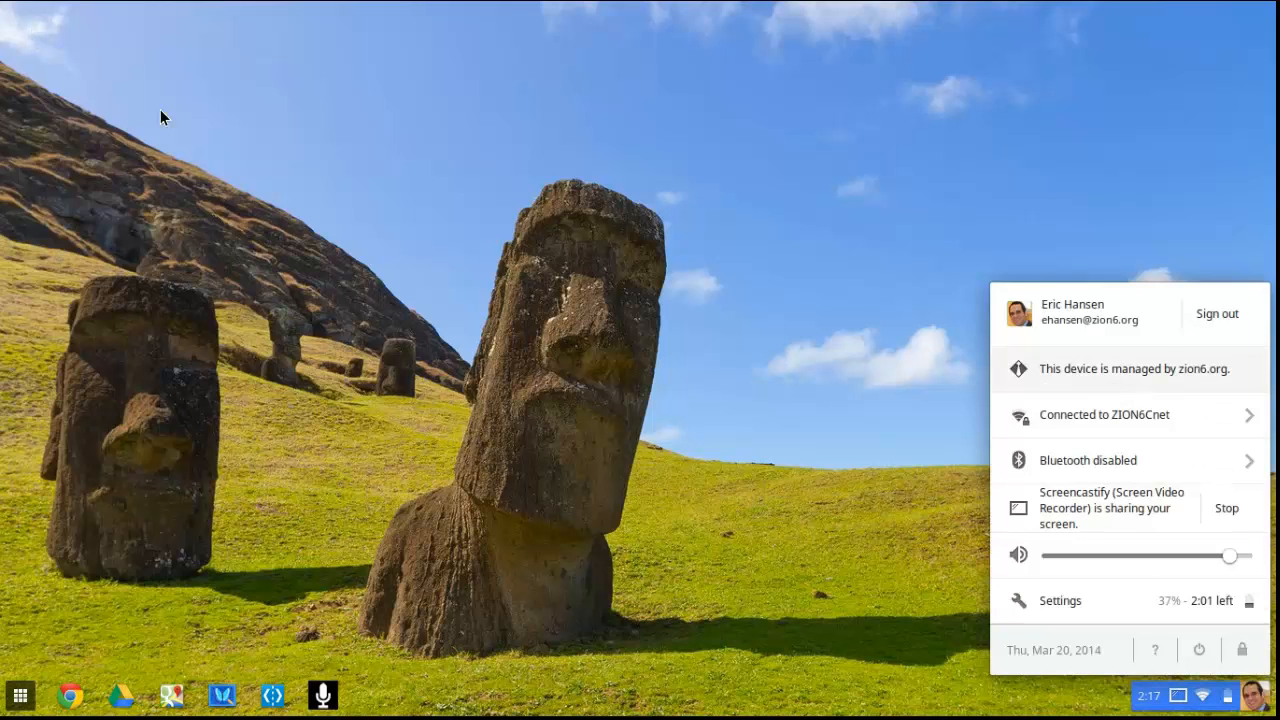
mouse_move(1150, 325)
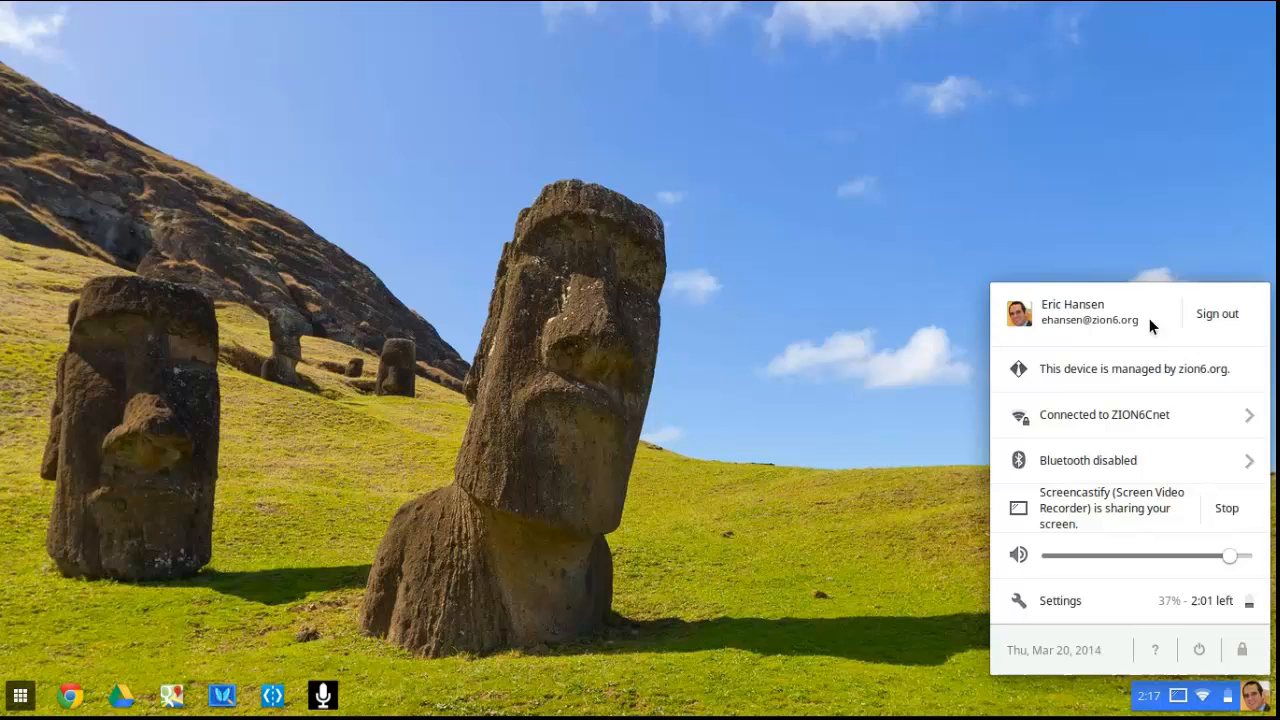
mouse_move(1152, 313)
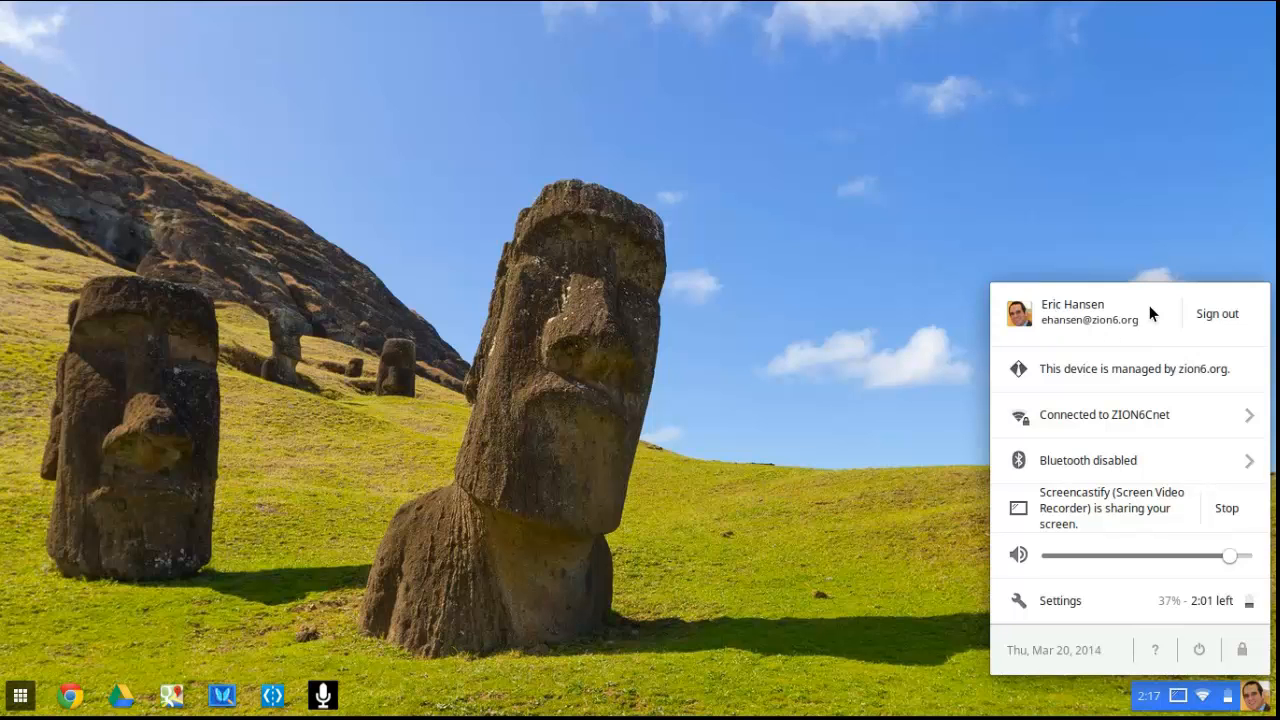
mouse_move(1145, 305)
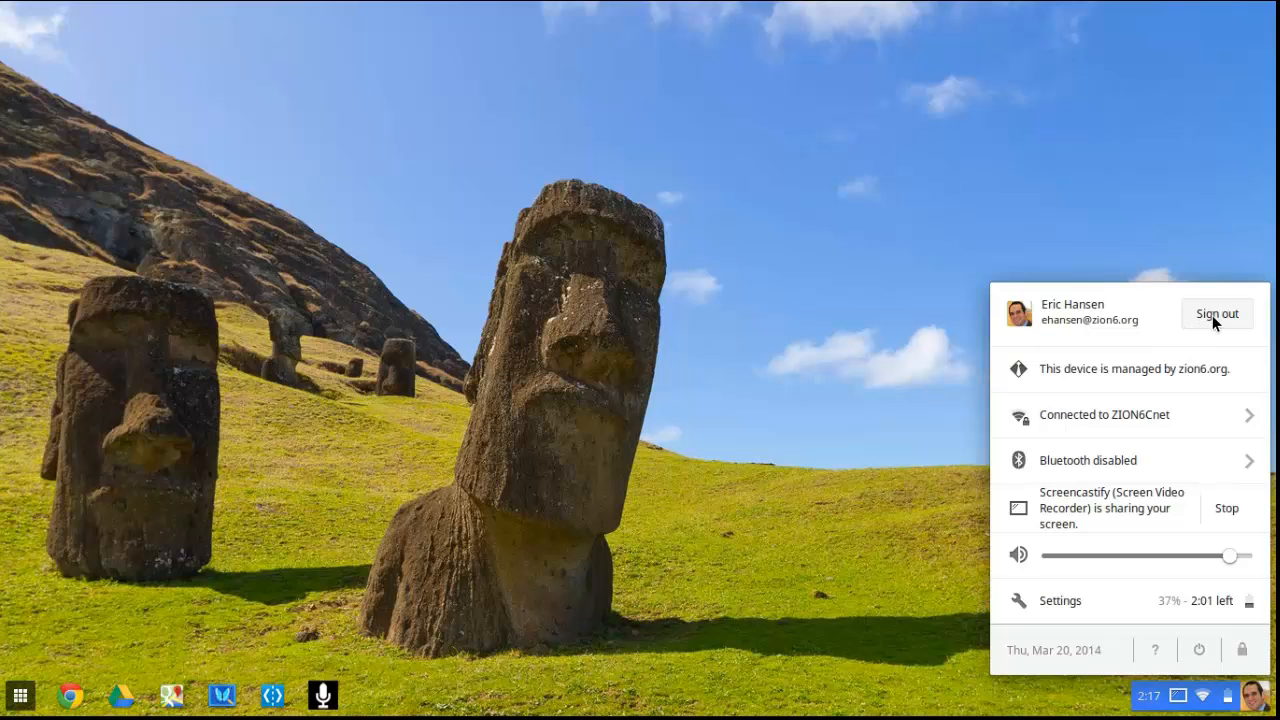
mouse_move(1167, 263)
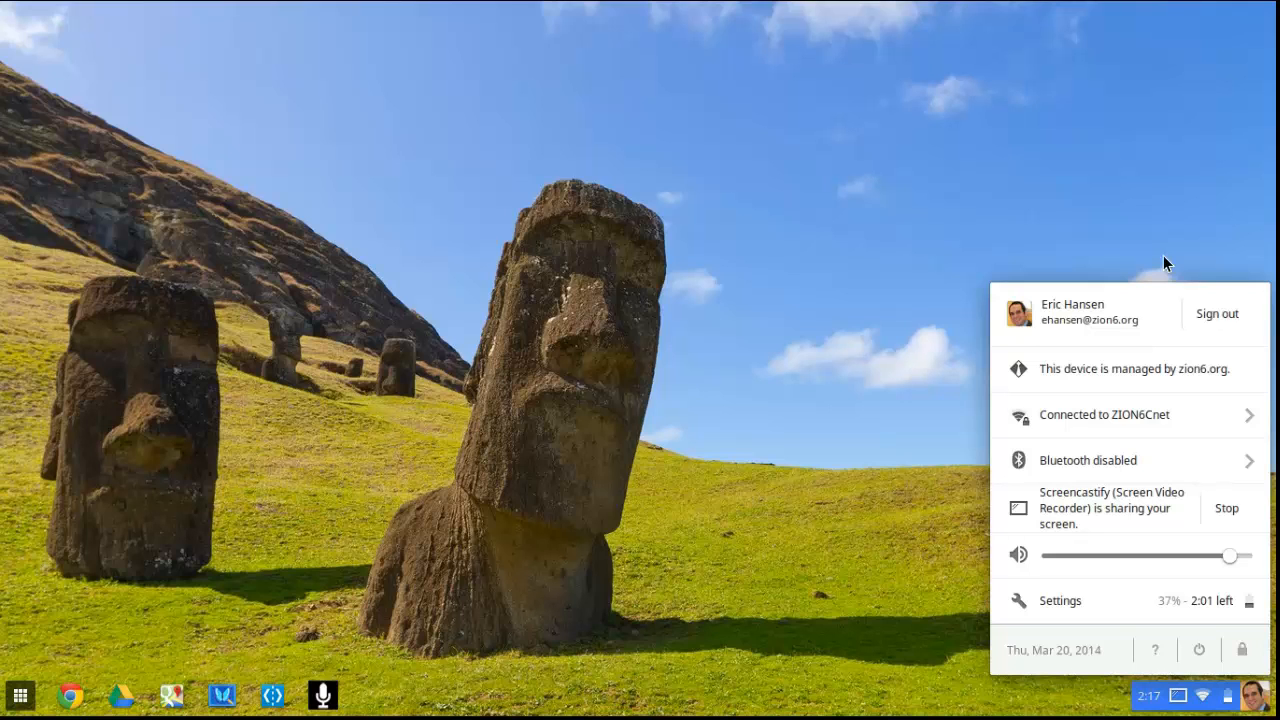
mouse_move(1137, 368)
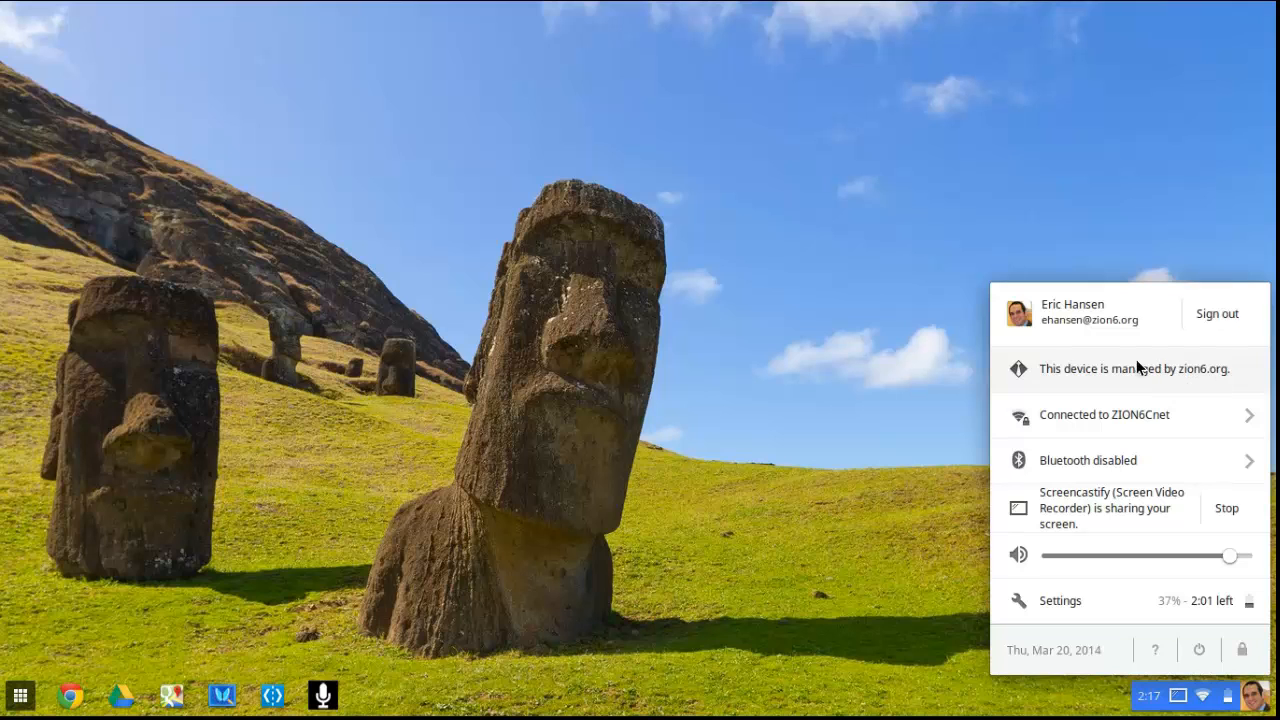
mouse_move(1135, 415)
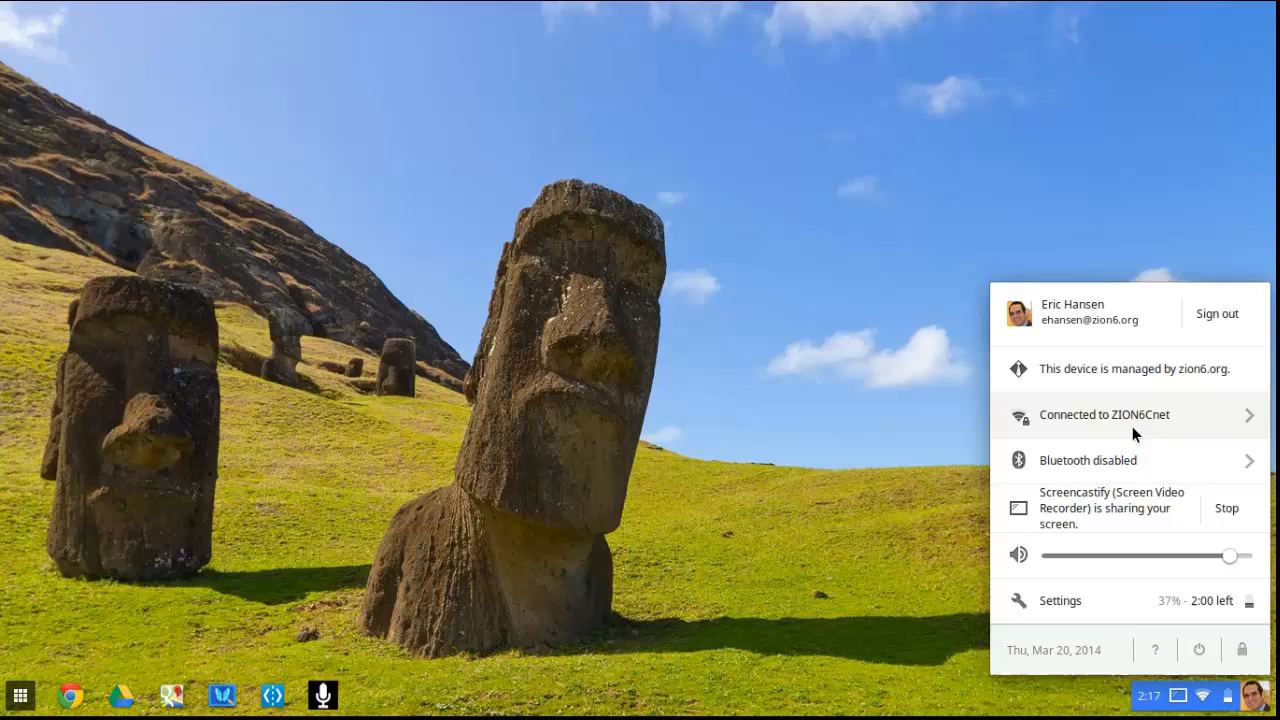
mouse_move(1135, 467)
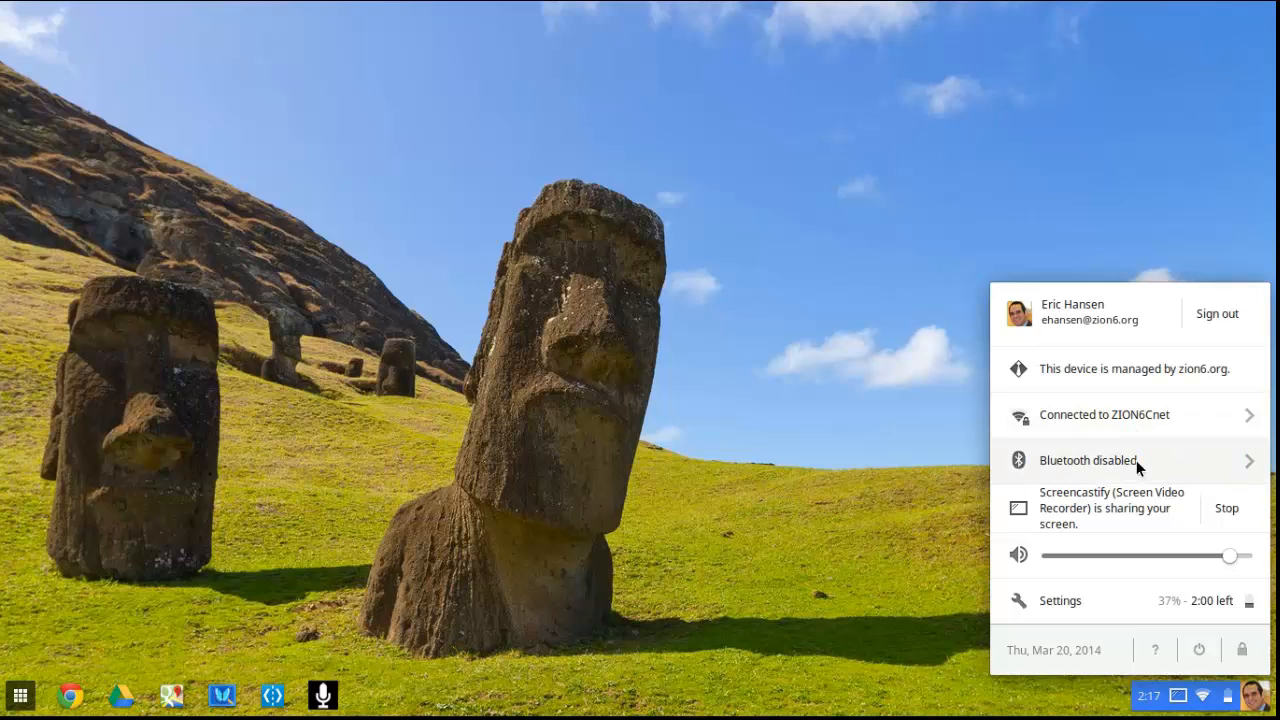
left_click(1100, 460)
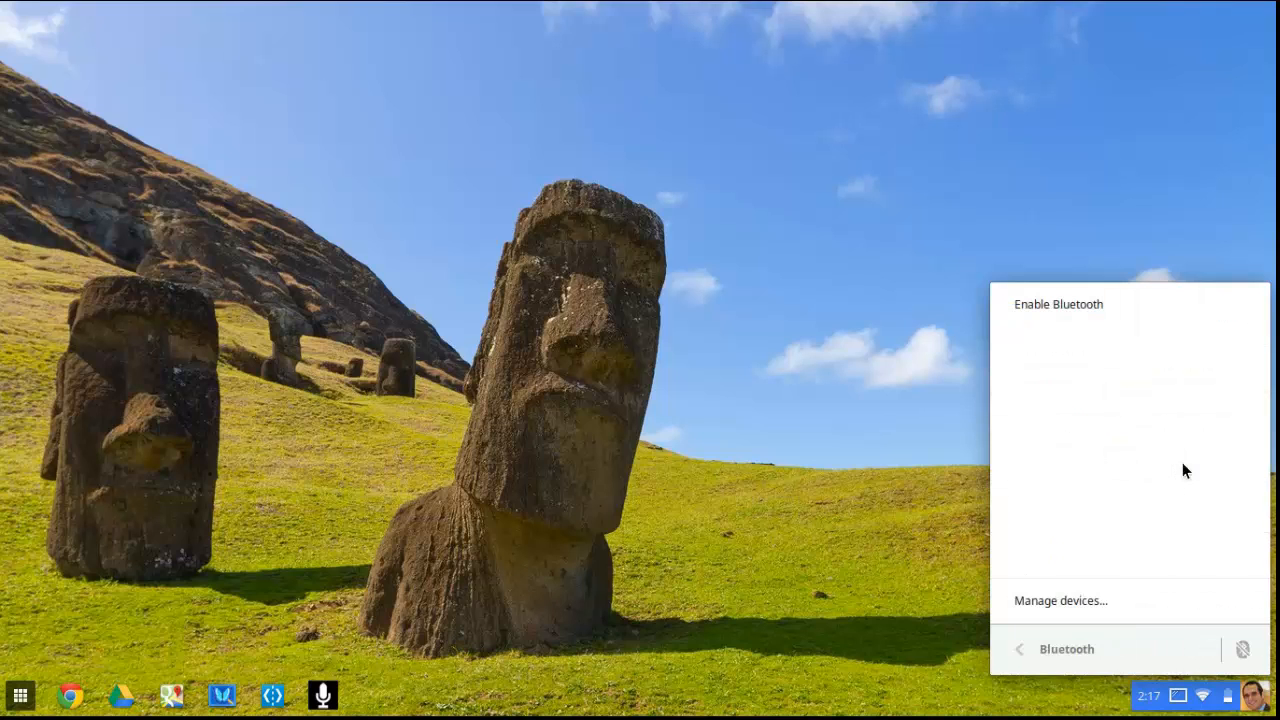
Go back from the Bluetooth page to the main status menu, leaving Bluetooth disabled.
left_click(1055, 649)
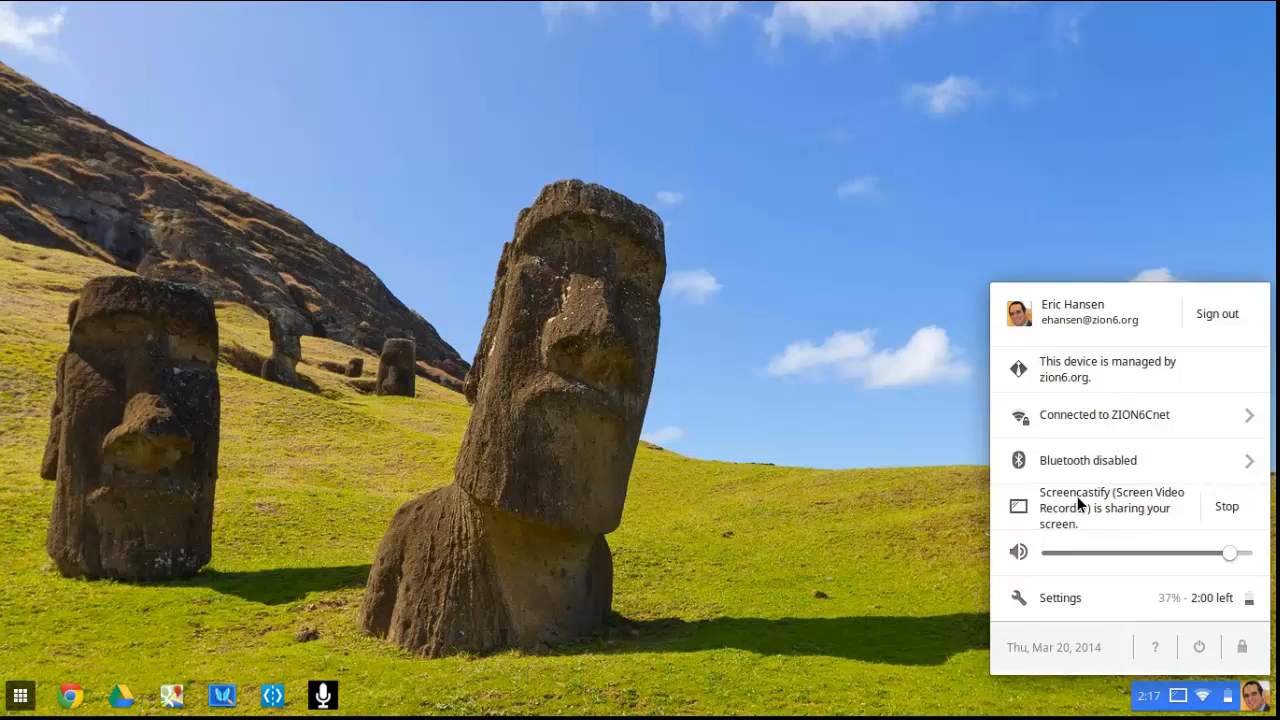
mouse_move(1140, 508)
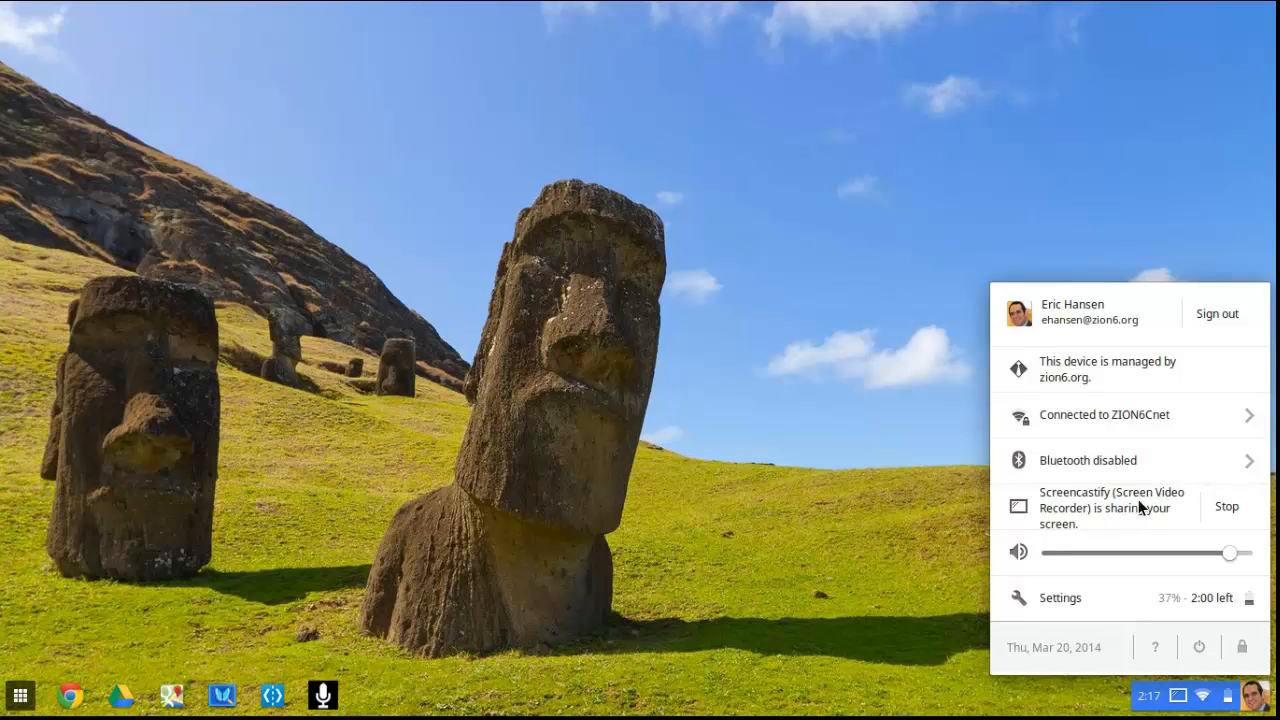
mouse_move(1078, 509)
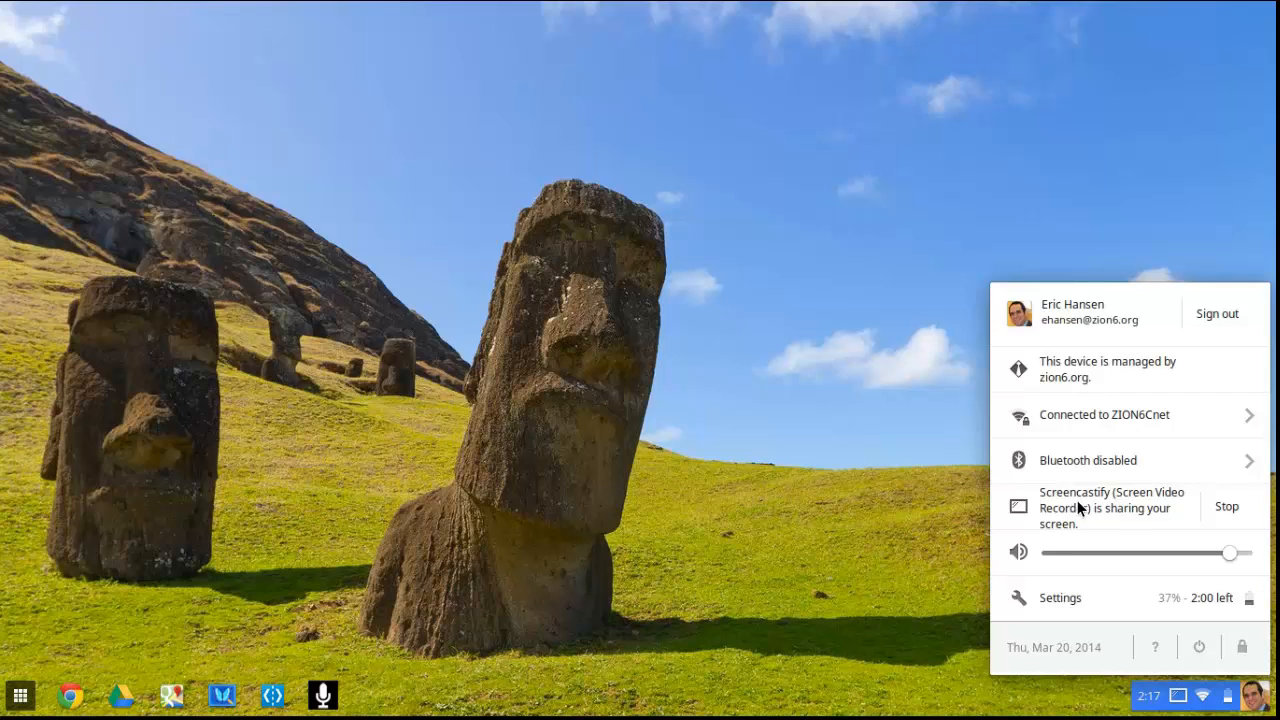
mouse_move(1015, 585)
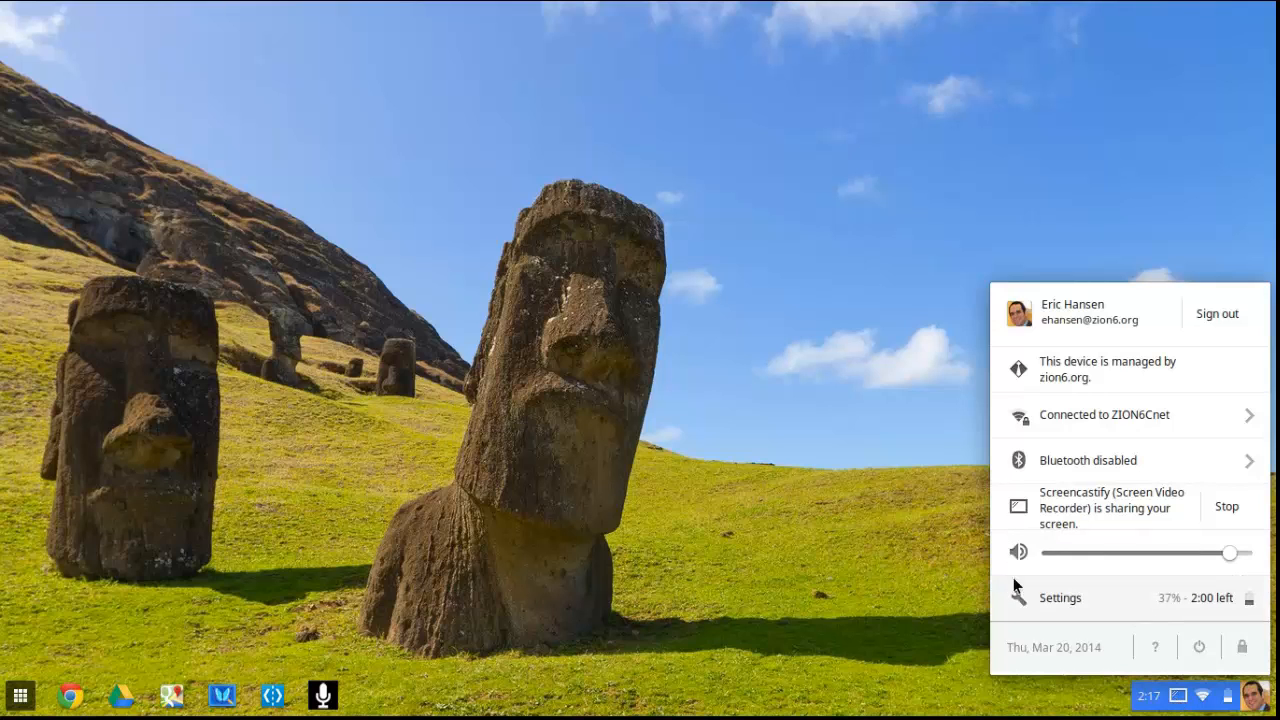
mouse_move(1050, 600)
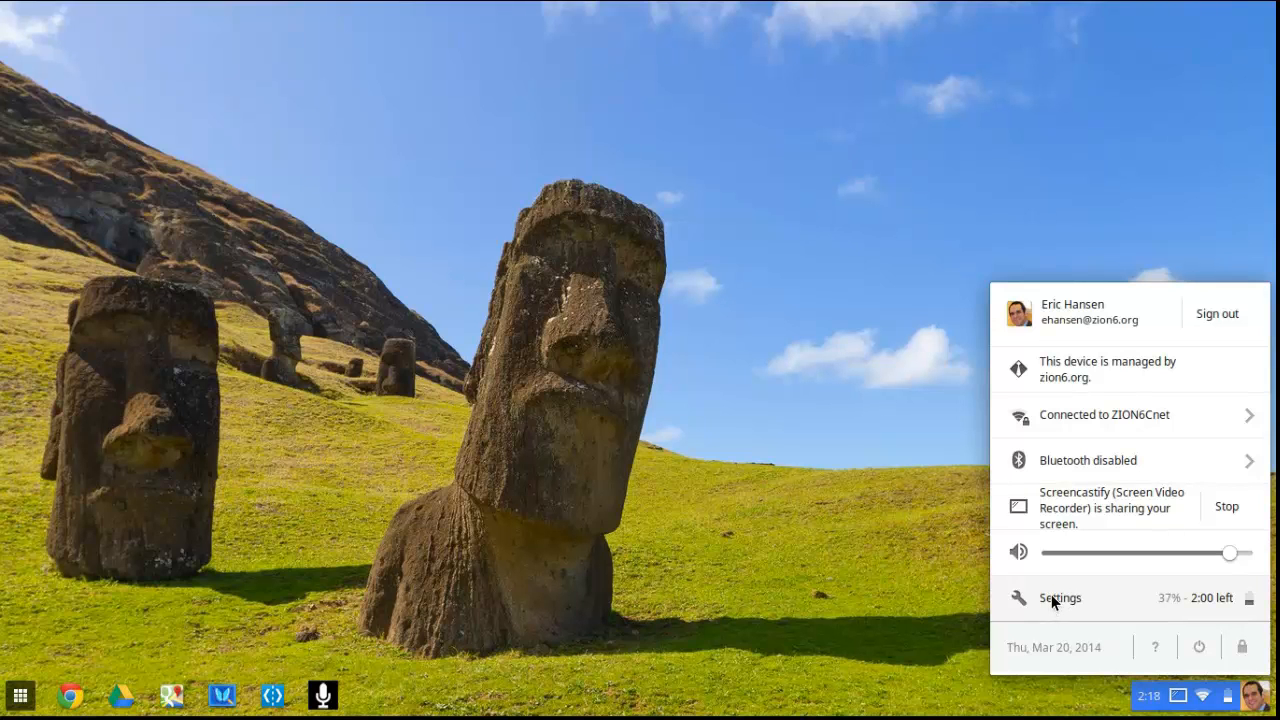
mouse_move(1165, 610)
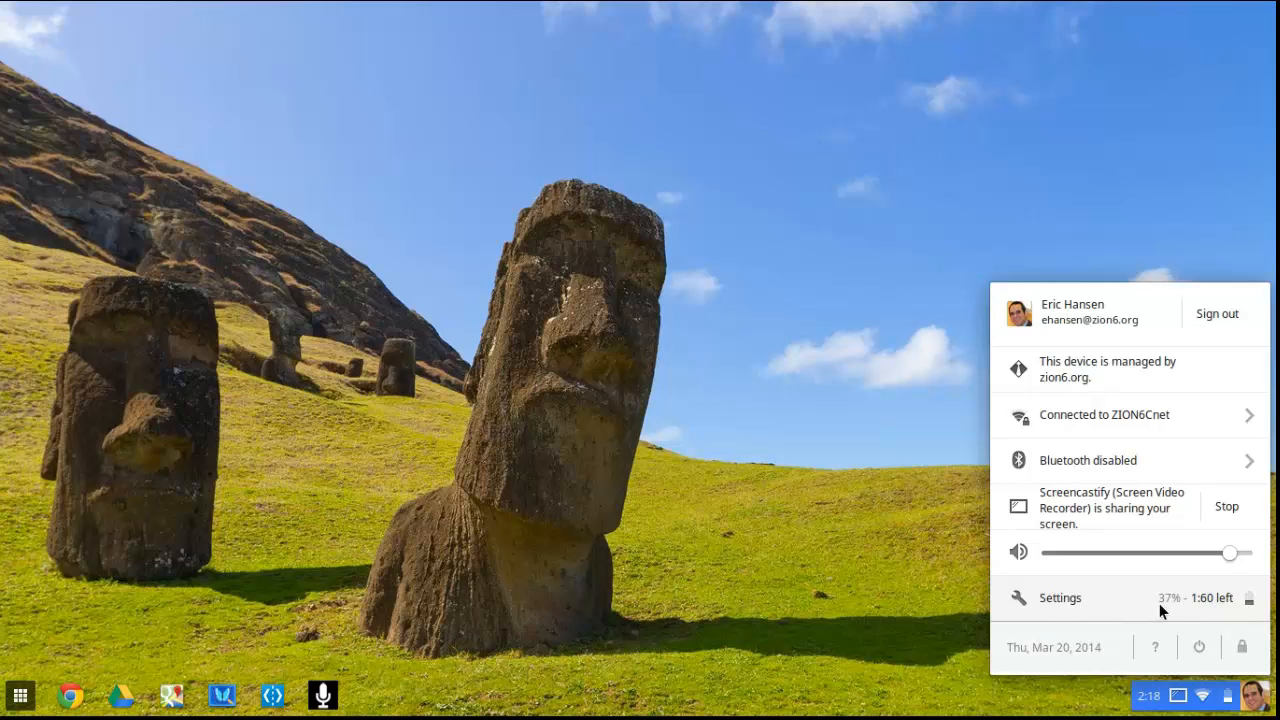
mouse_move(1240, 612)
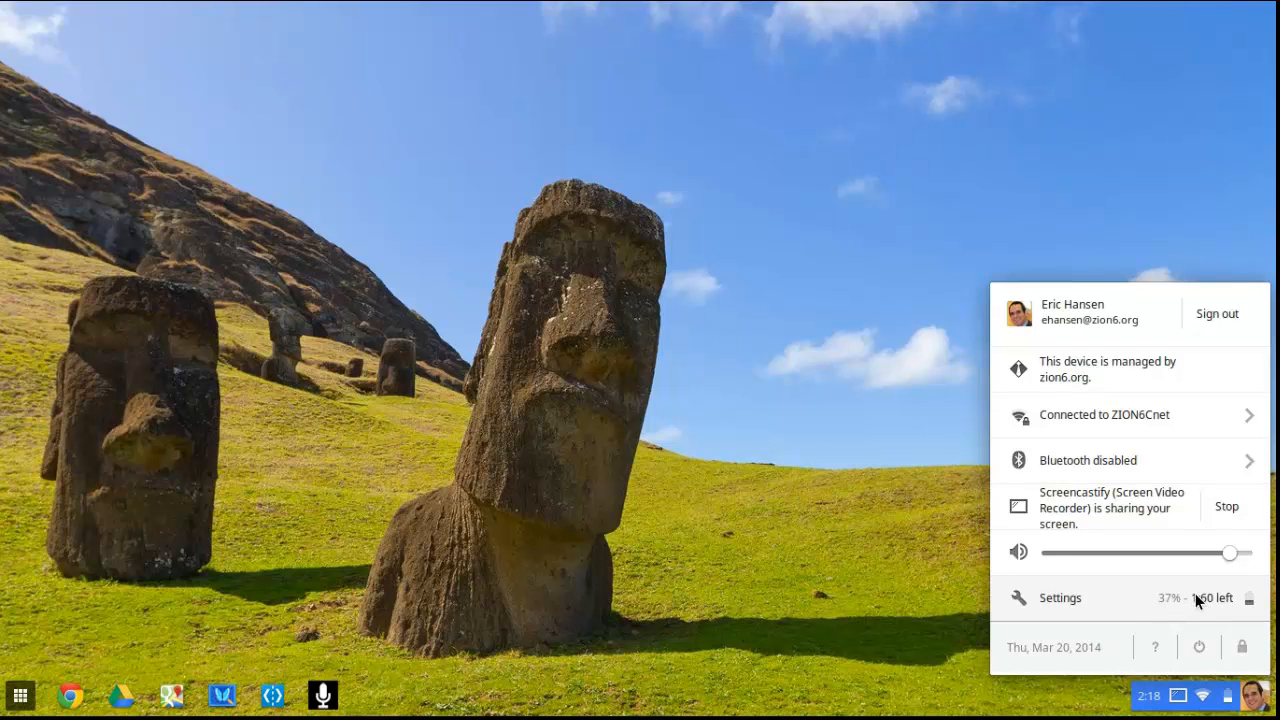
mouse_move(1065, 630)
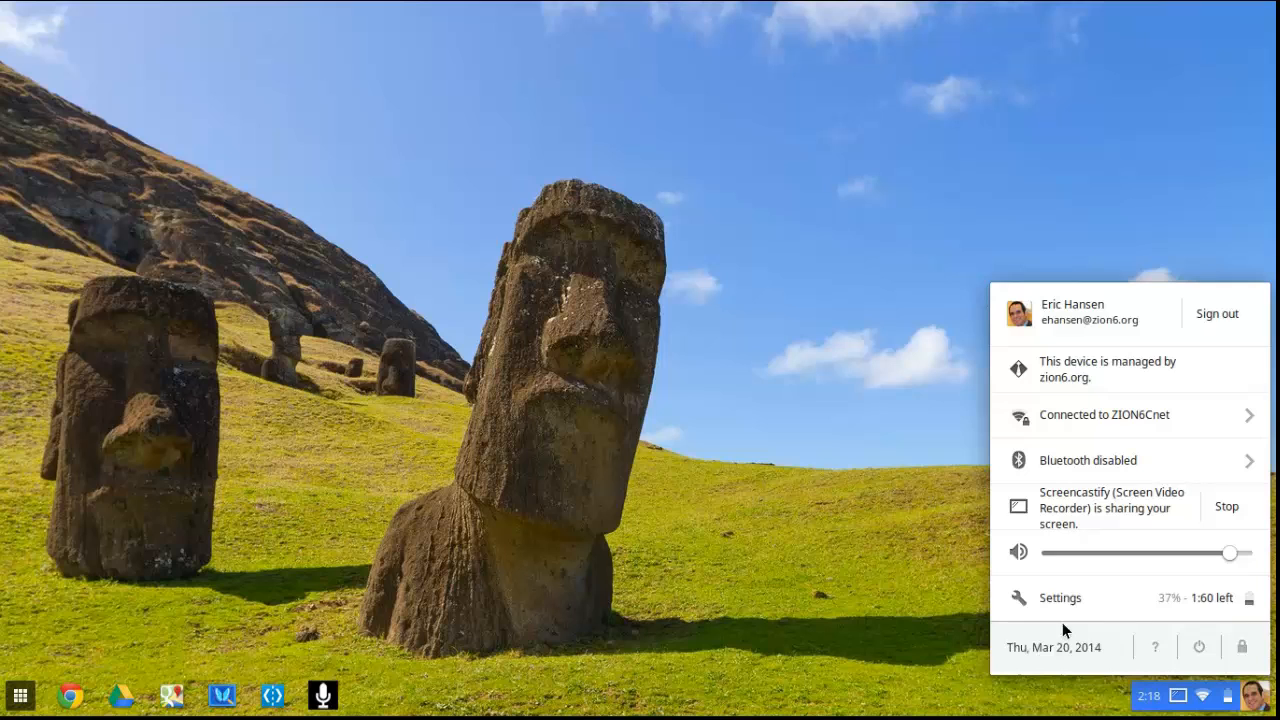
mouse_move(1147, 647)
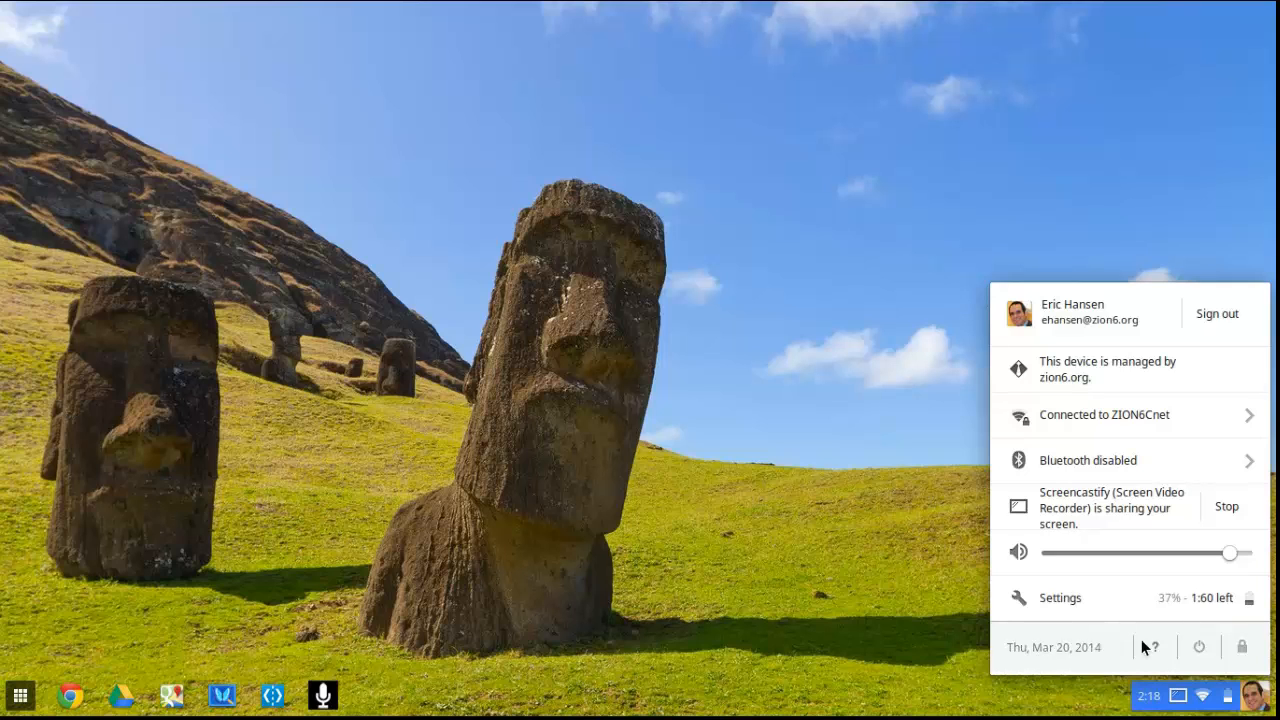
mouse_move(1200, 646)
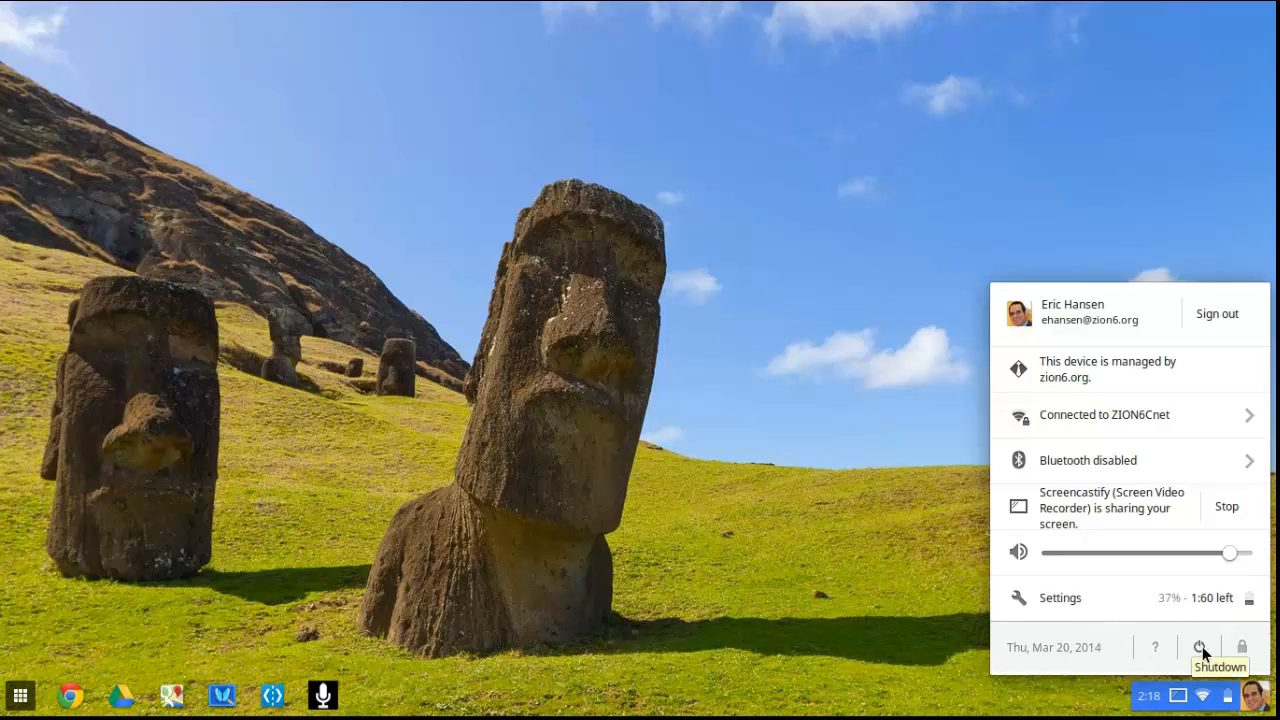
mouse_move(1243, 647)
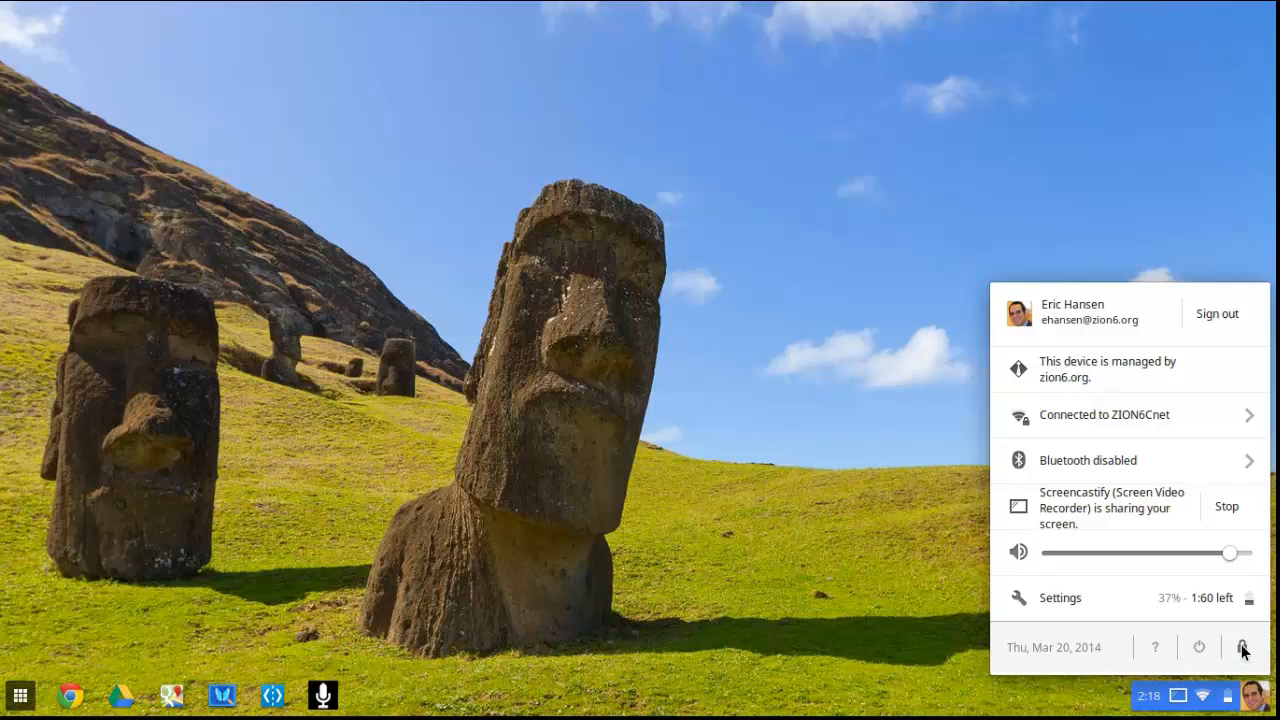
mouse_move(1199, 647)
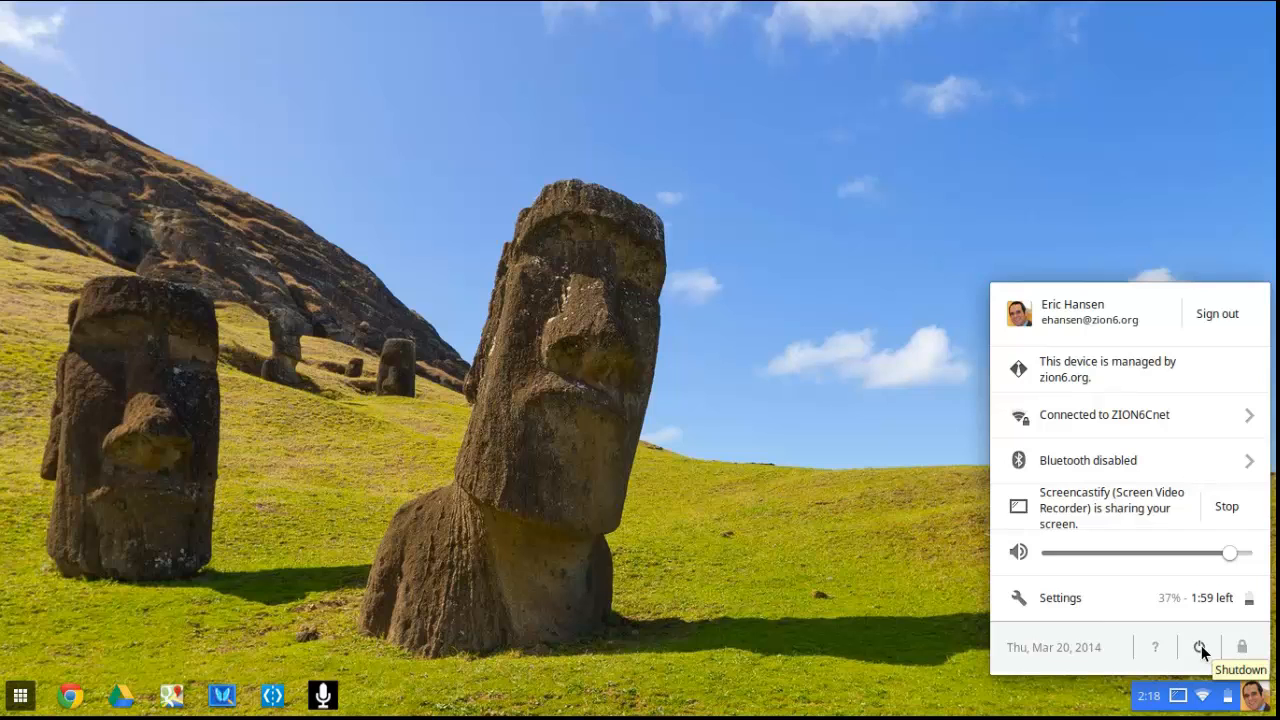
mouse_move(1113, 607)
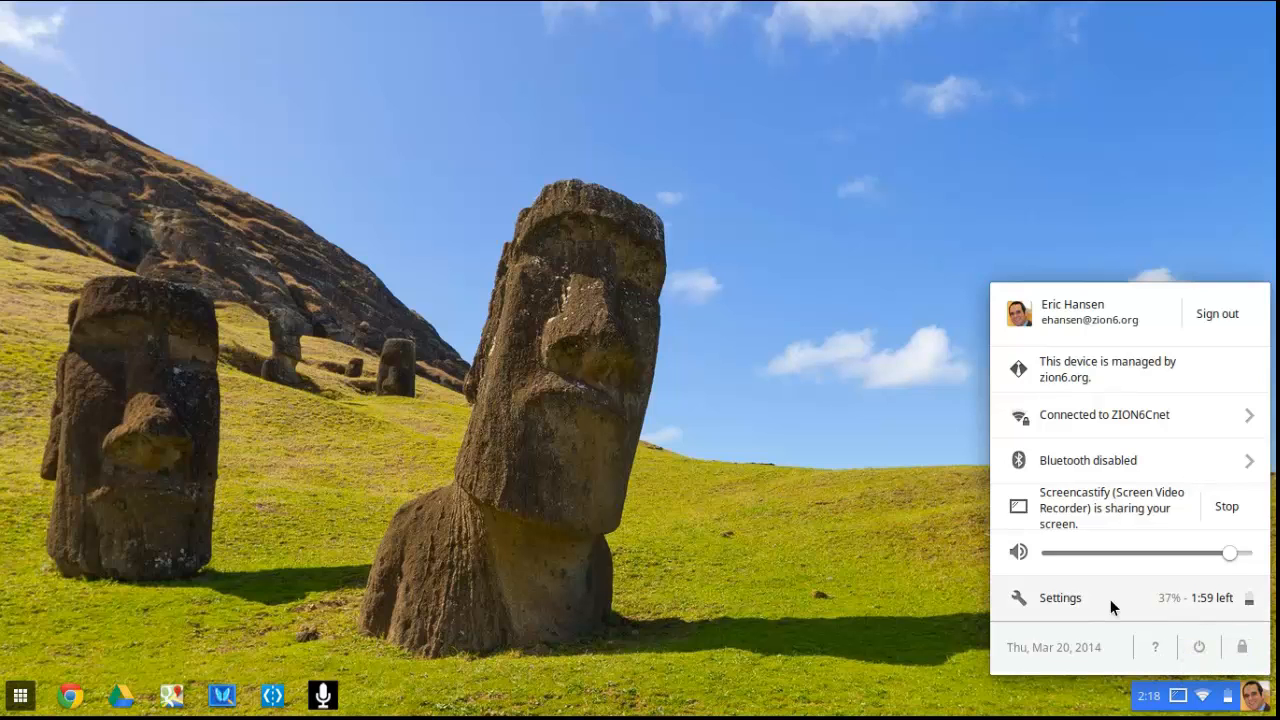
mouse_move(1118, 663)
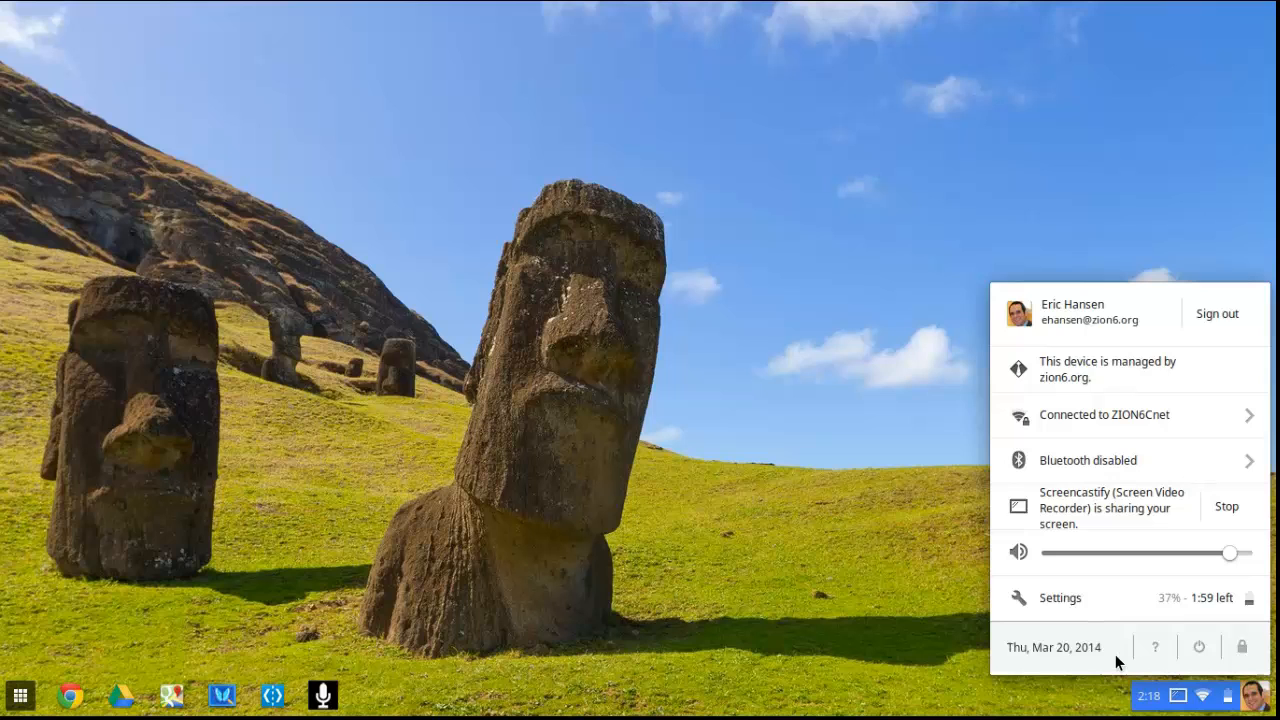
mouse_move(868, 590)
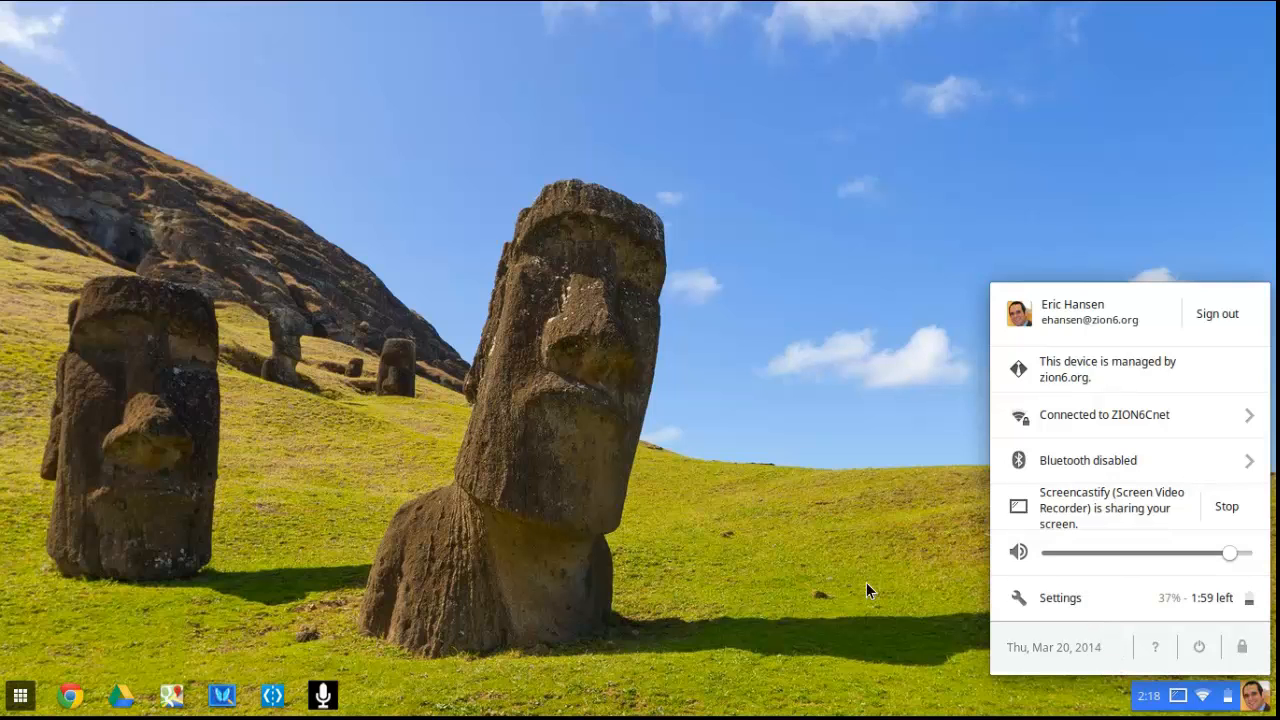
mouse_move(885, 566)
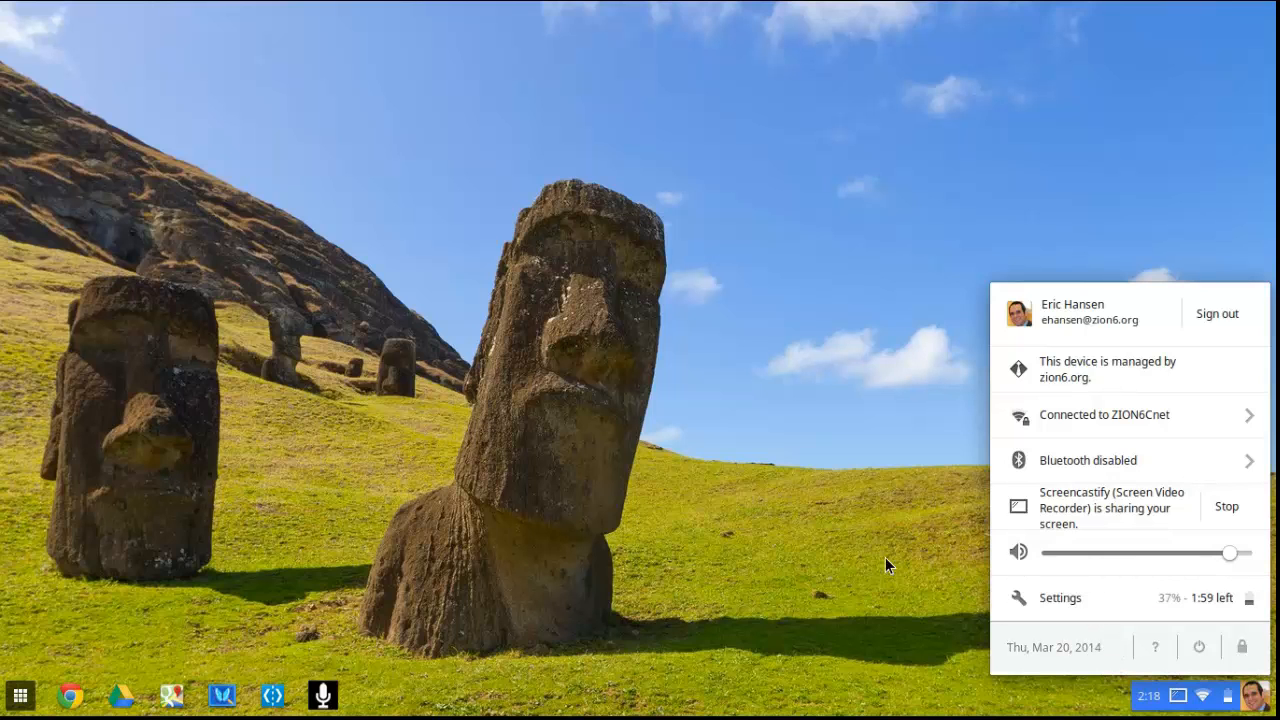